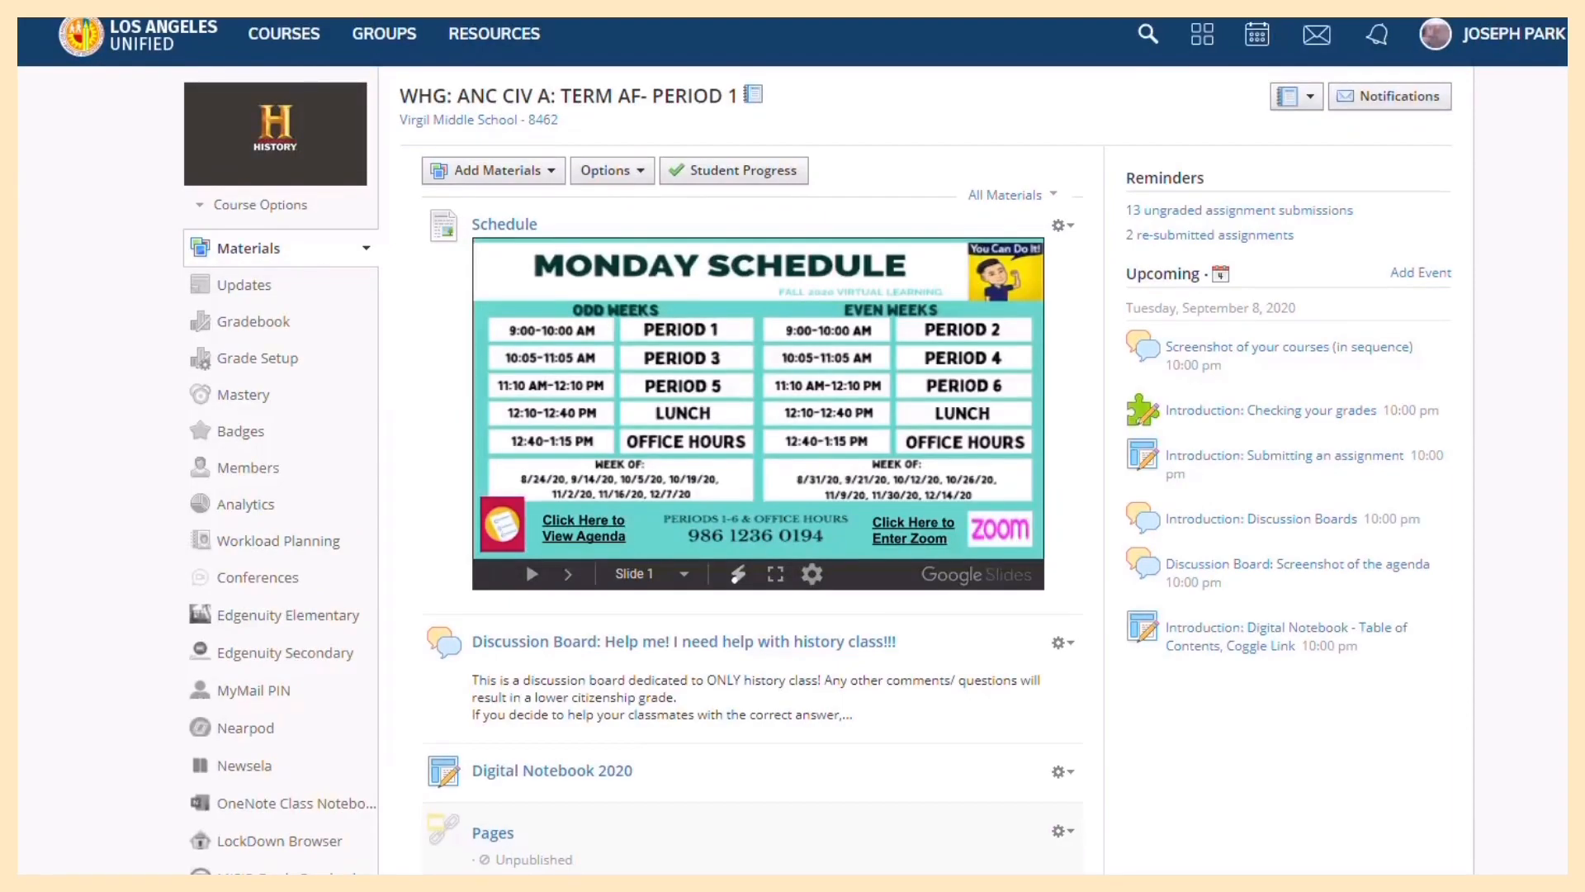
mouse_move(424, 144)
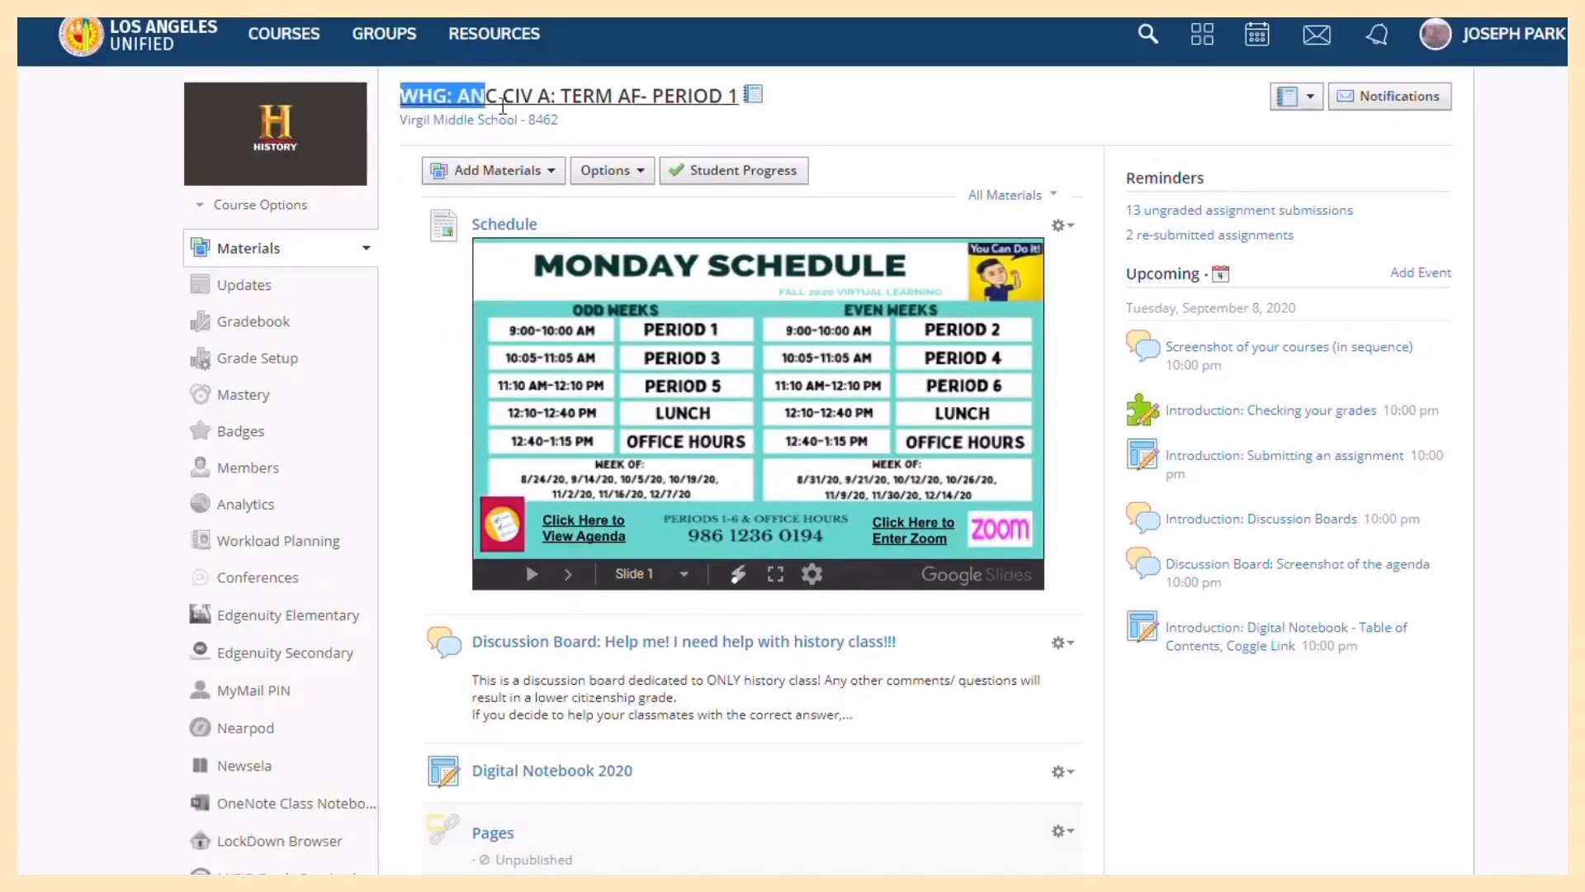
Scroll the course Materials list and open the Digital Notebook 2020 assignment
scroll(down, 3)
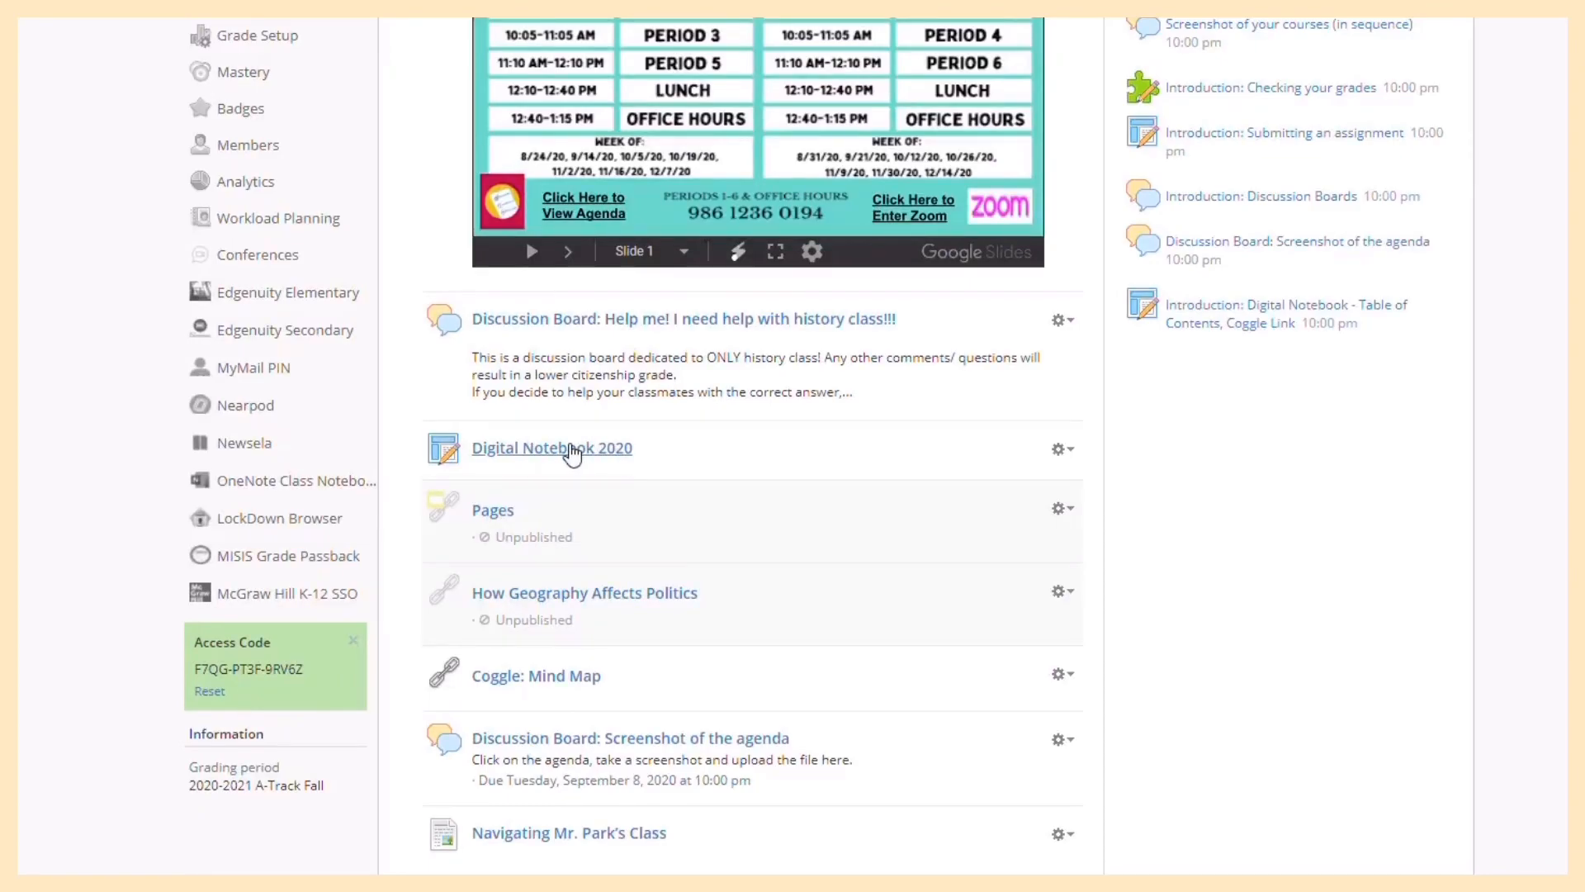
click(551, 448)
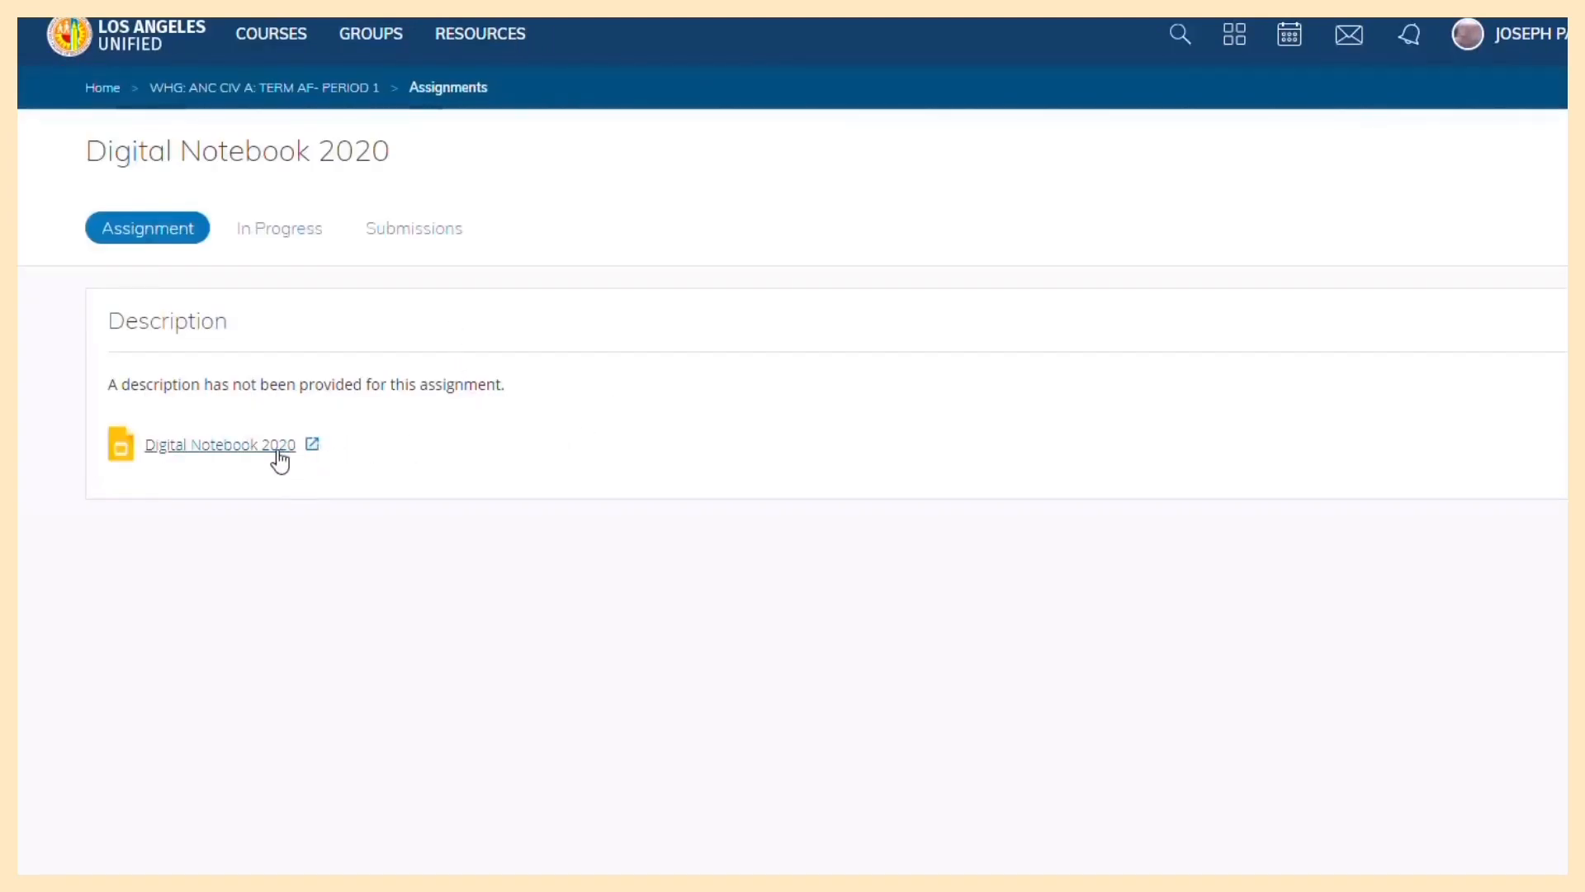
Open the Digital Notebook 2020 deck and paste the worksheet after slide 11, keeping original styles
click(219, 444)
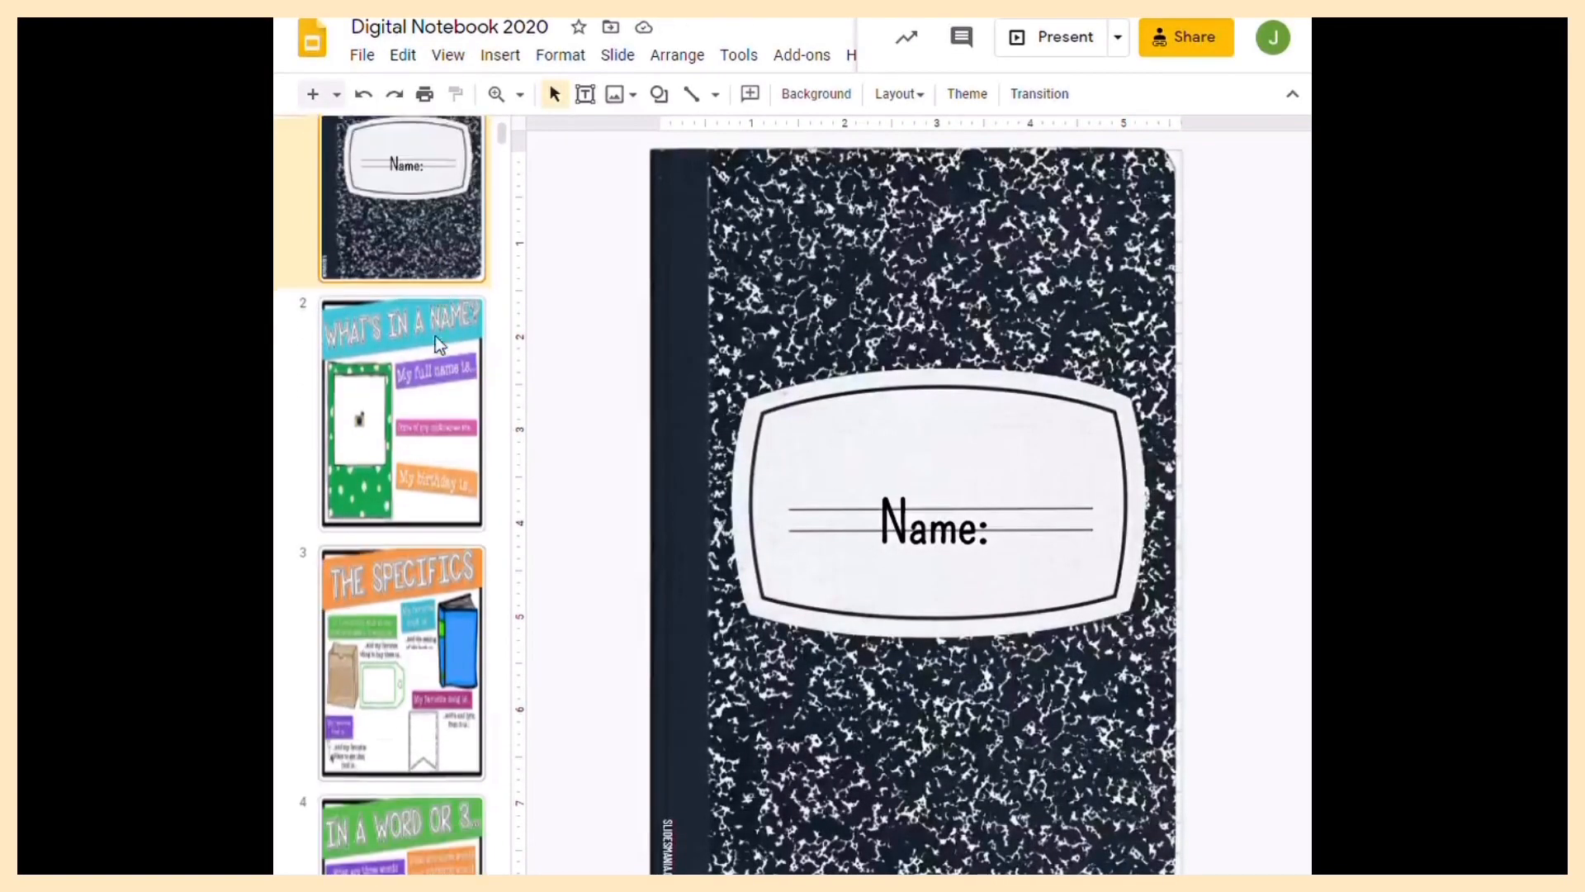
scroll(down, 3)
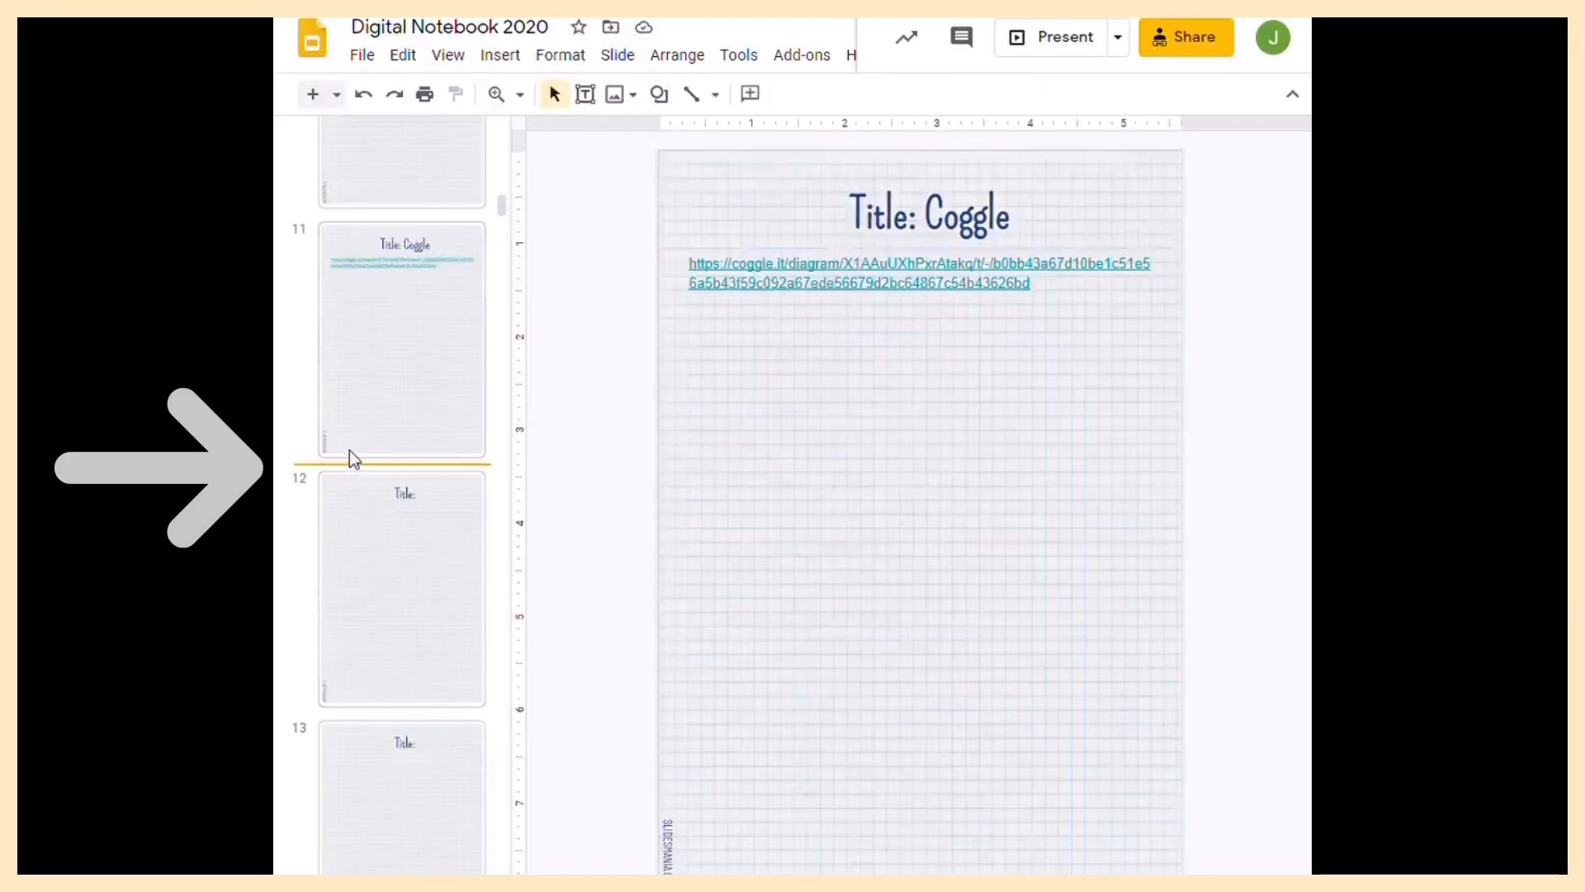
right_click(419, 476)
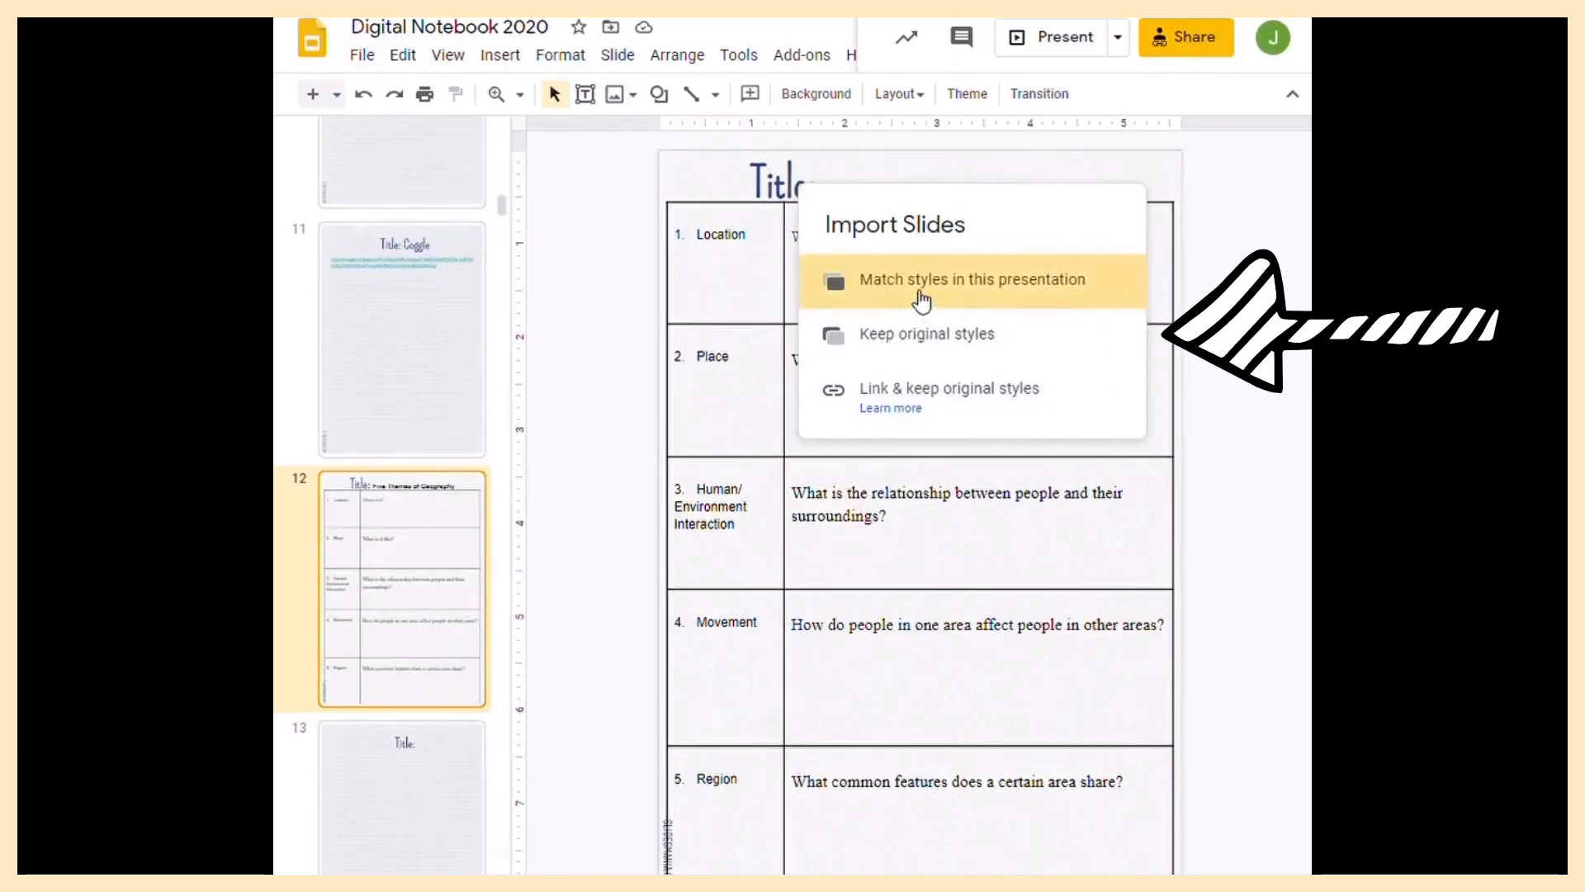
mouse_move(958, 342)
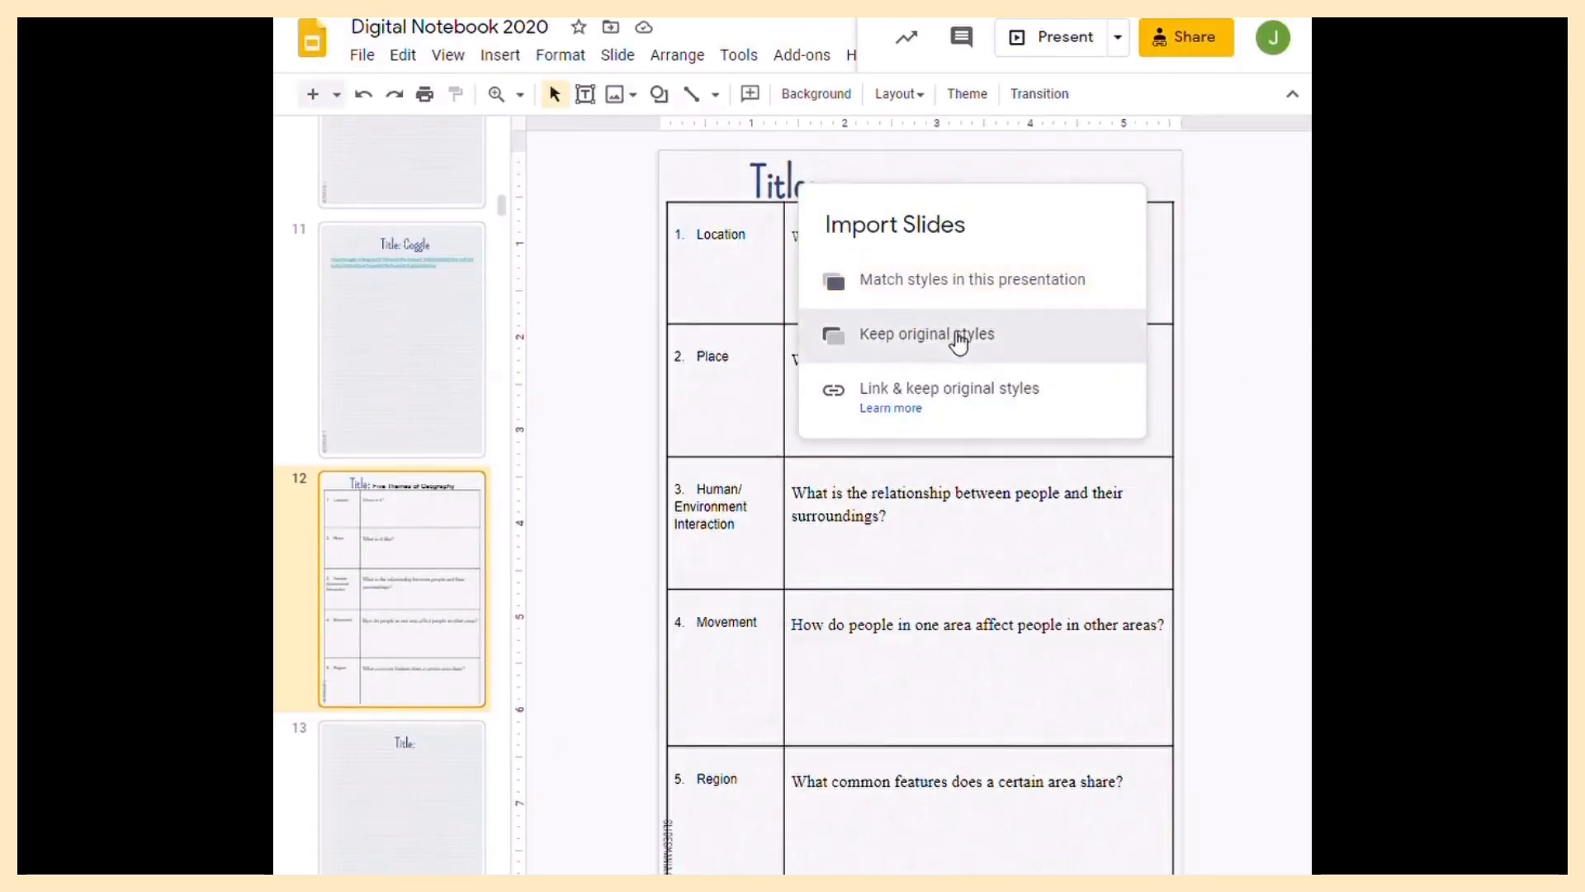
click(925, 333)
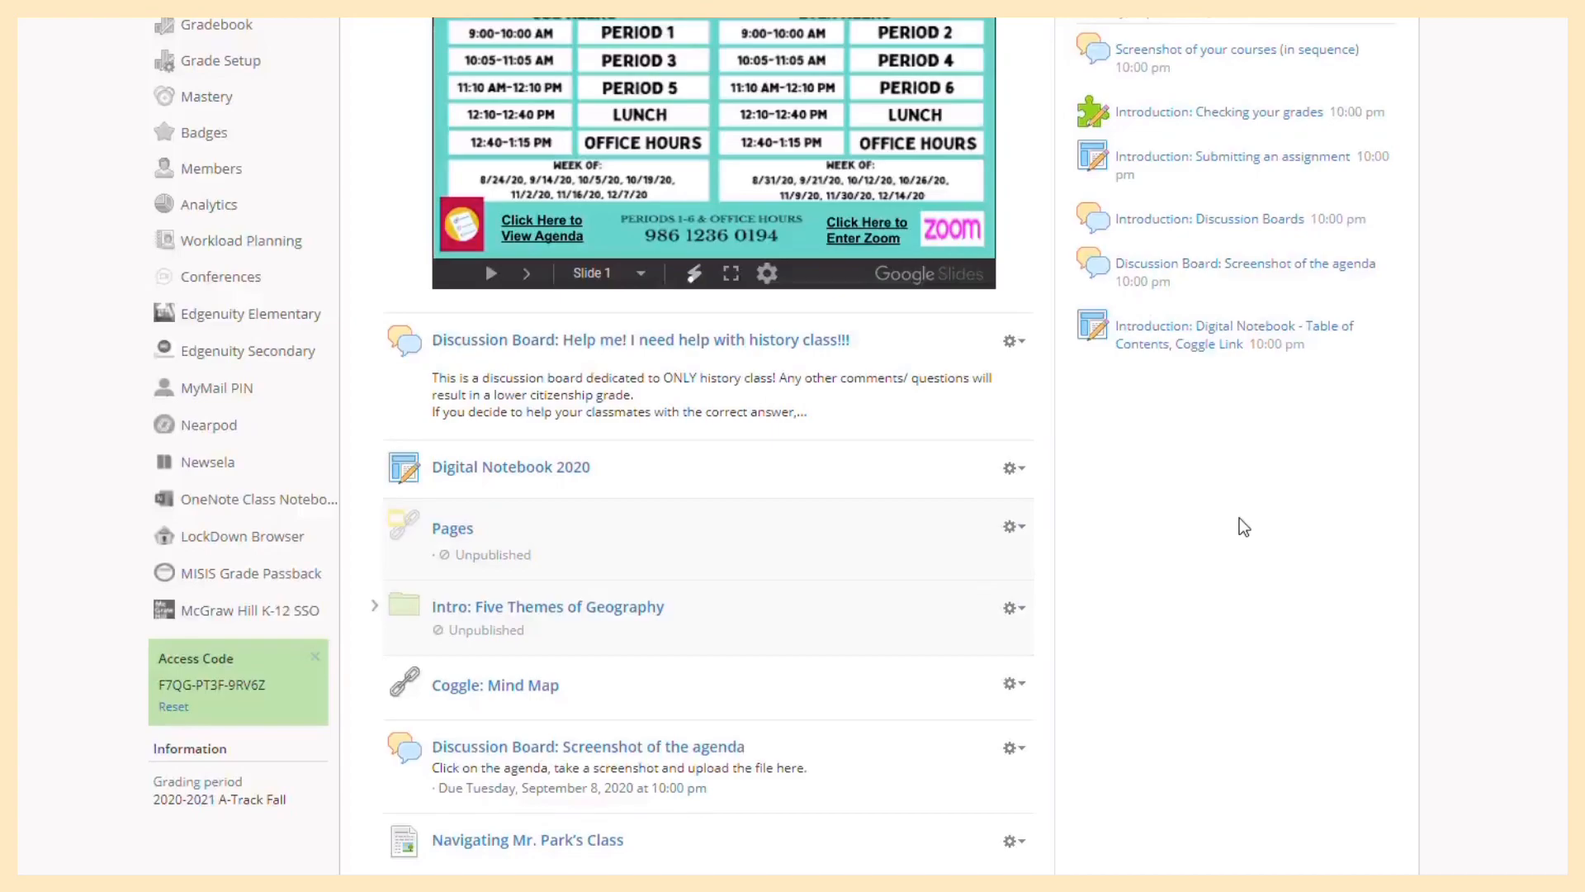
Scroll the Materials list and open the unpublished Pages item with its embedded slide deck
scroll(down, 3)
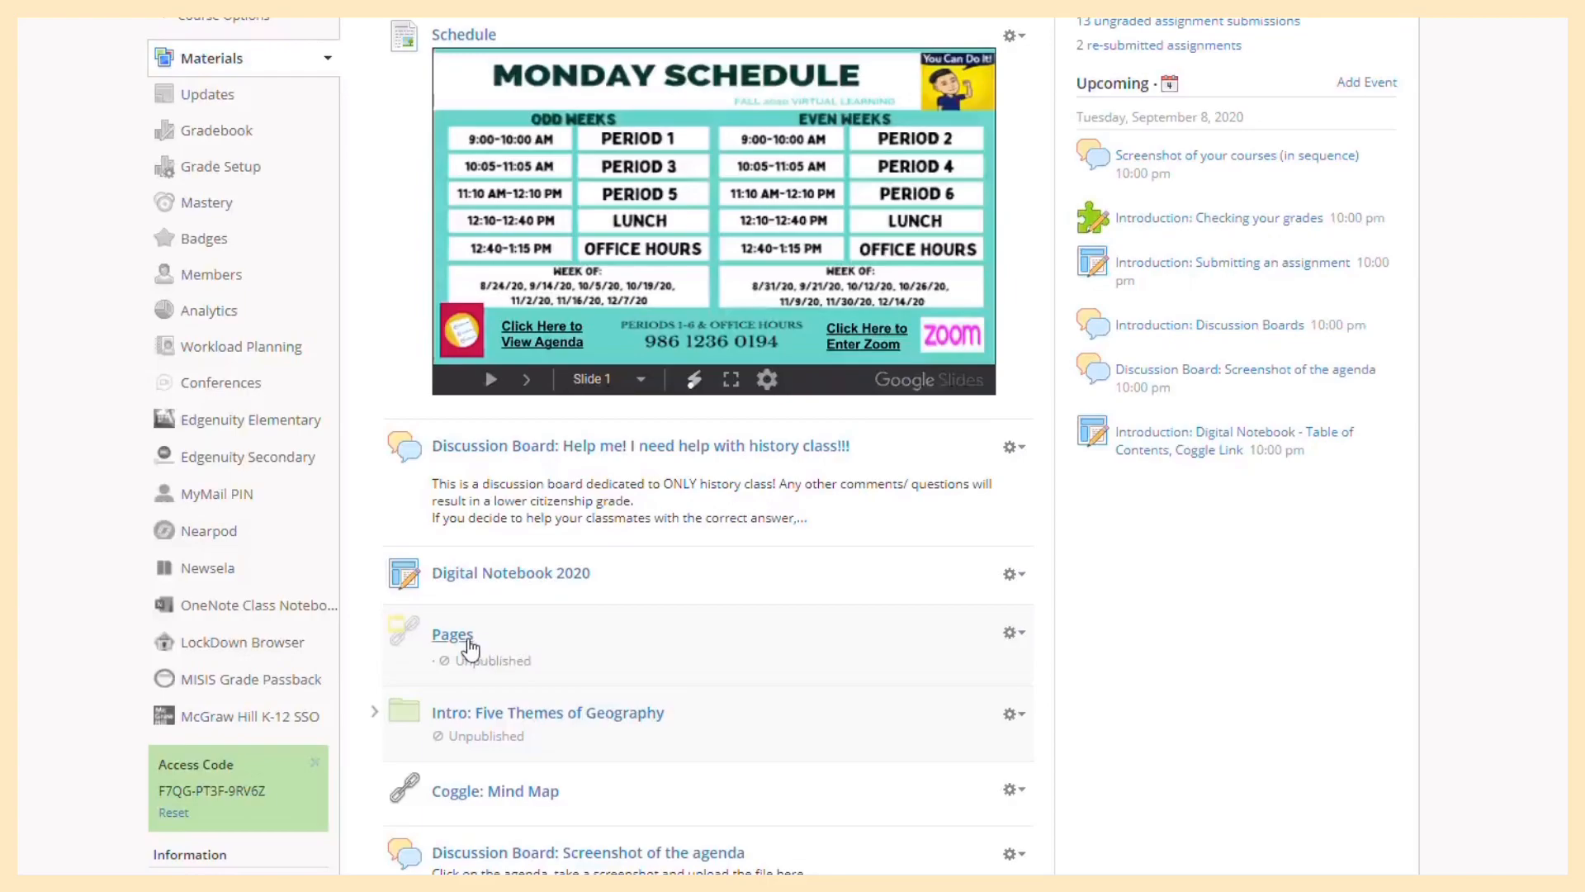
click(451, 635)
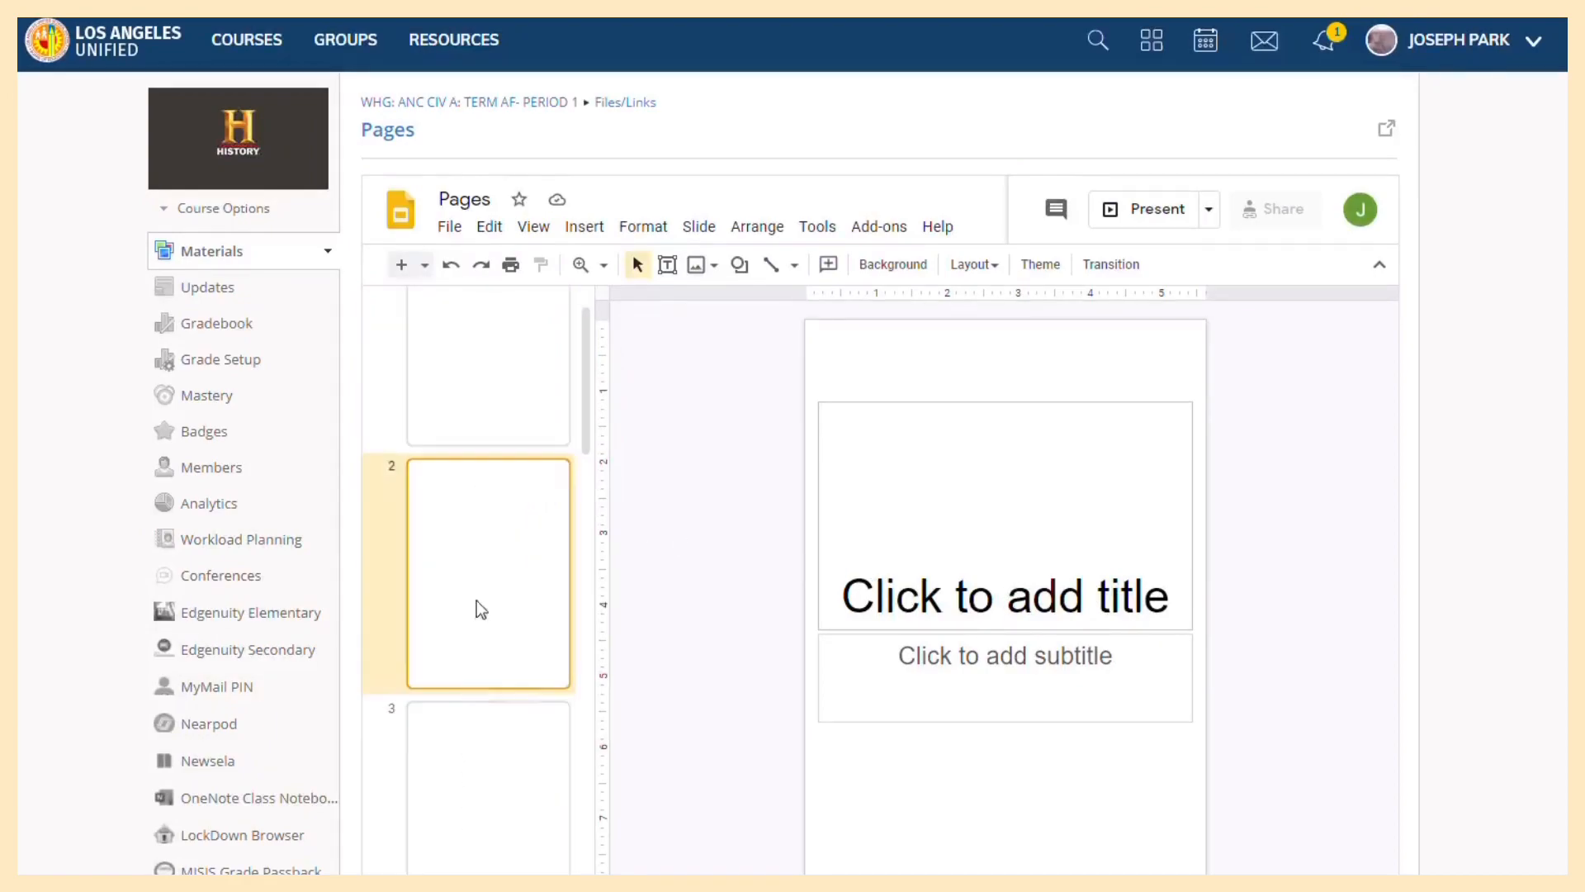
Copy slide 12, the Five Themes of Geography worksheet, from Pages and dismiss the copy notice
scroll(down, 3)
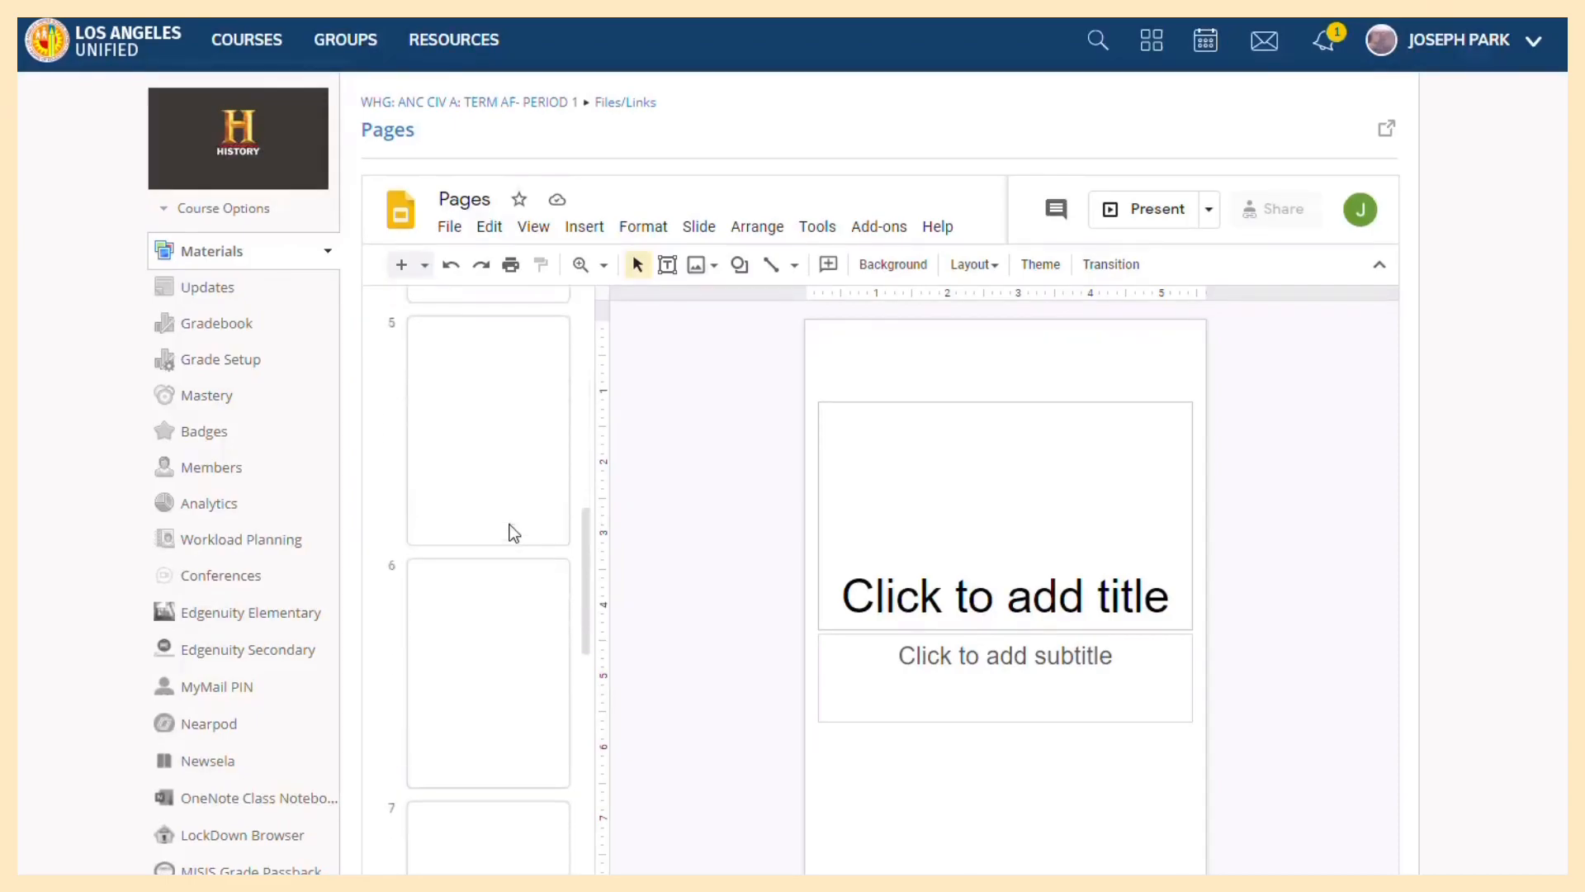
scroll(down, 3)
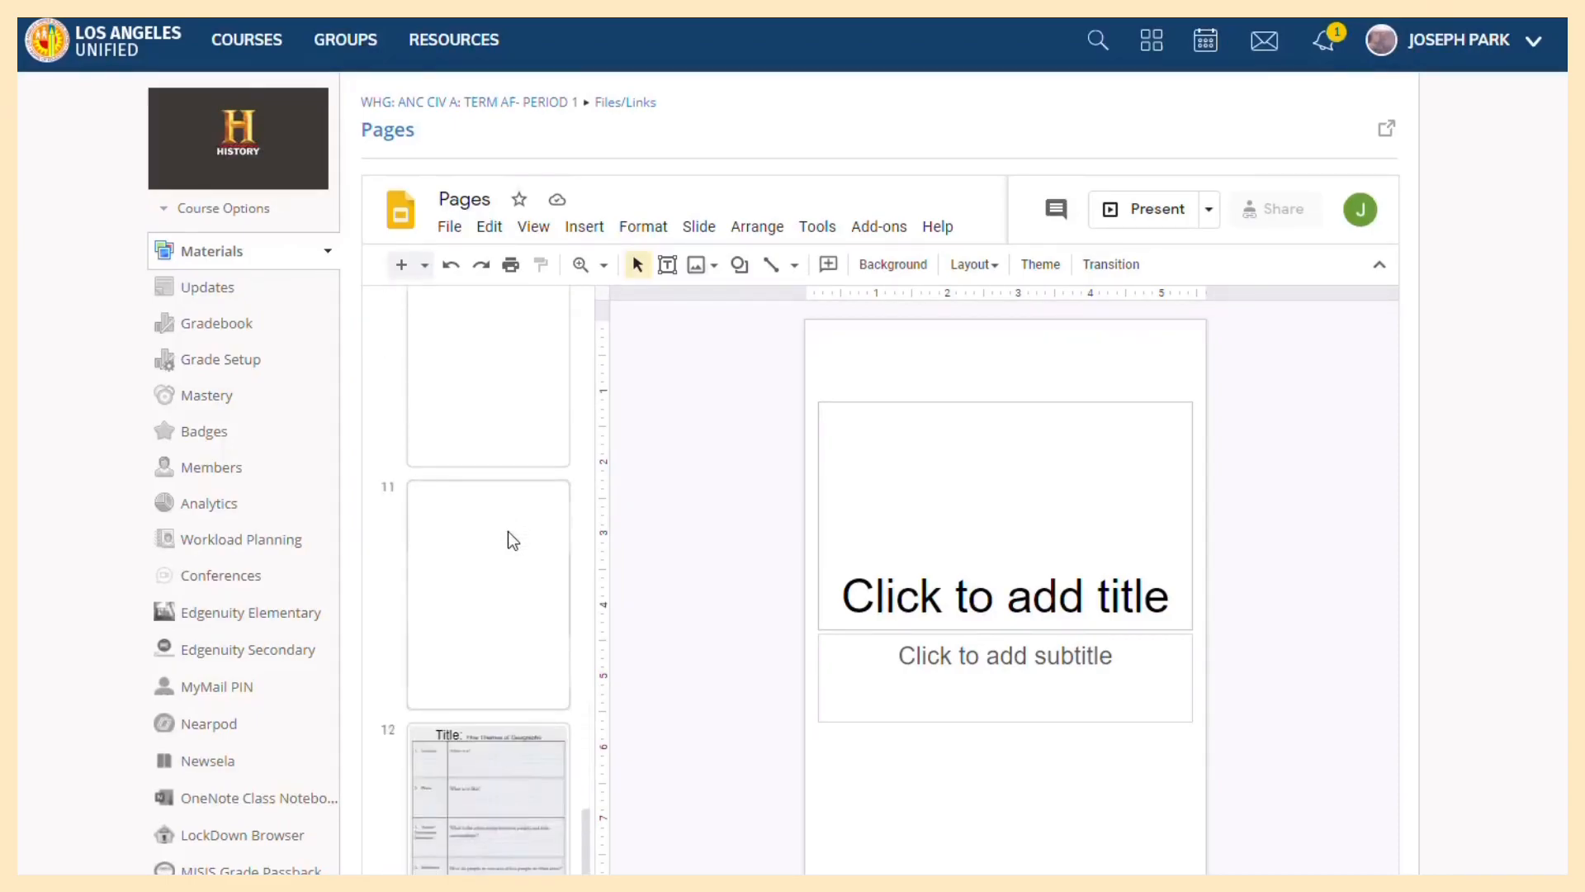
click(488, 798)
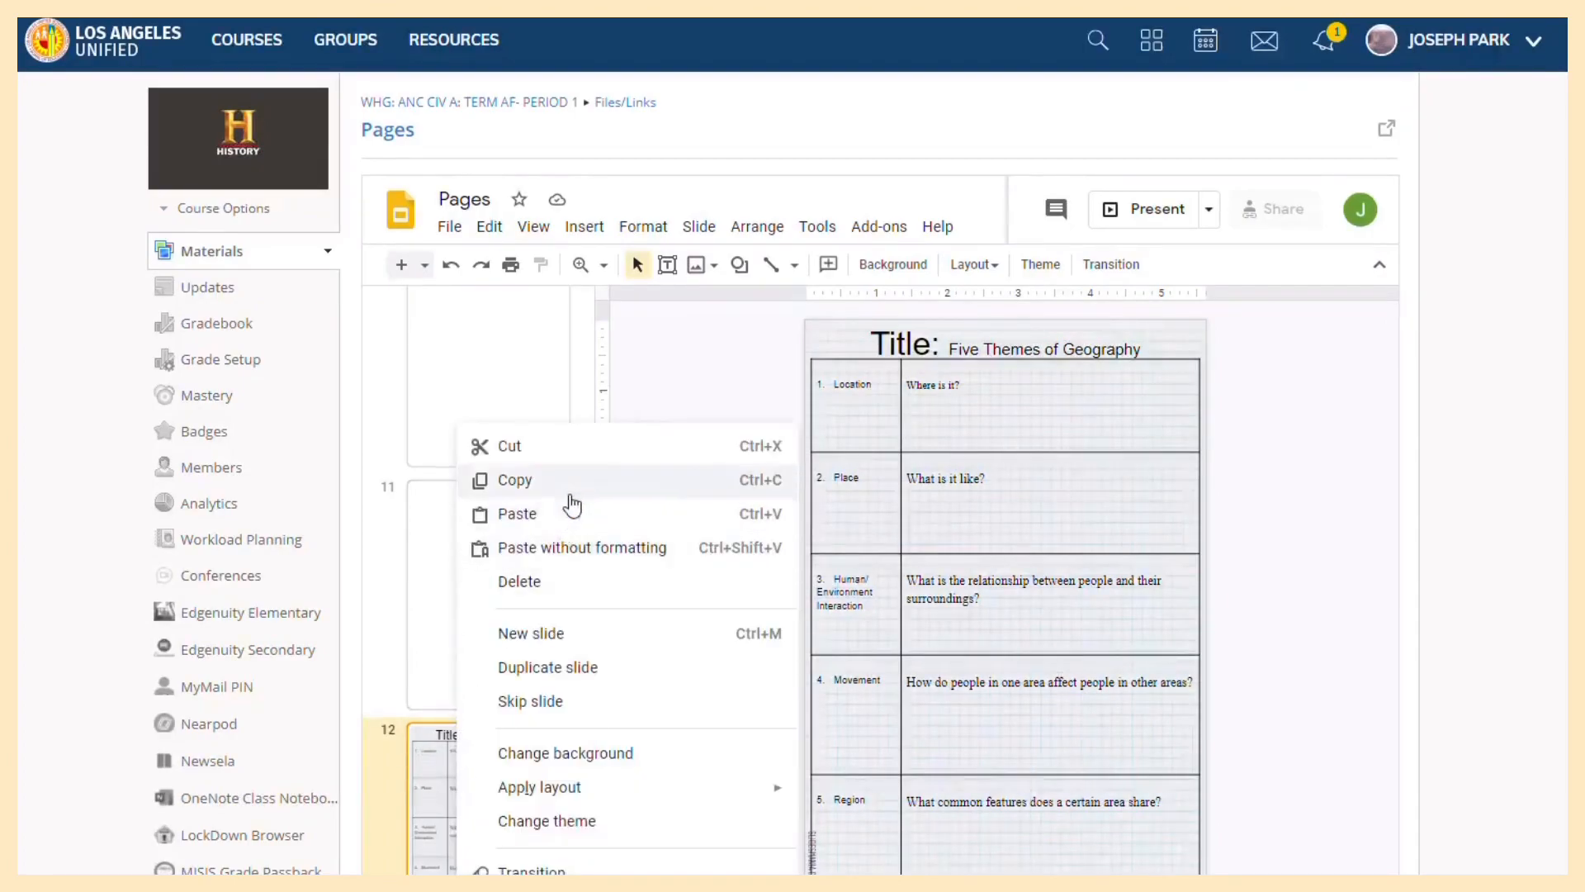
click(514, 479)
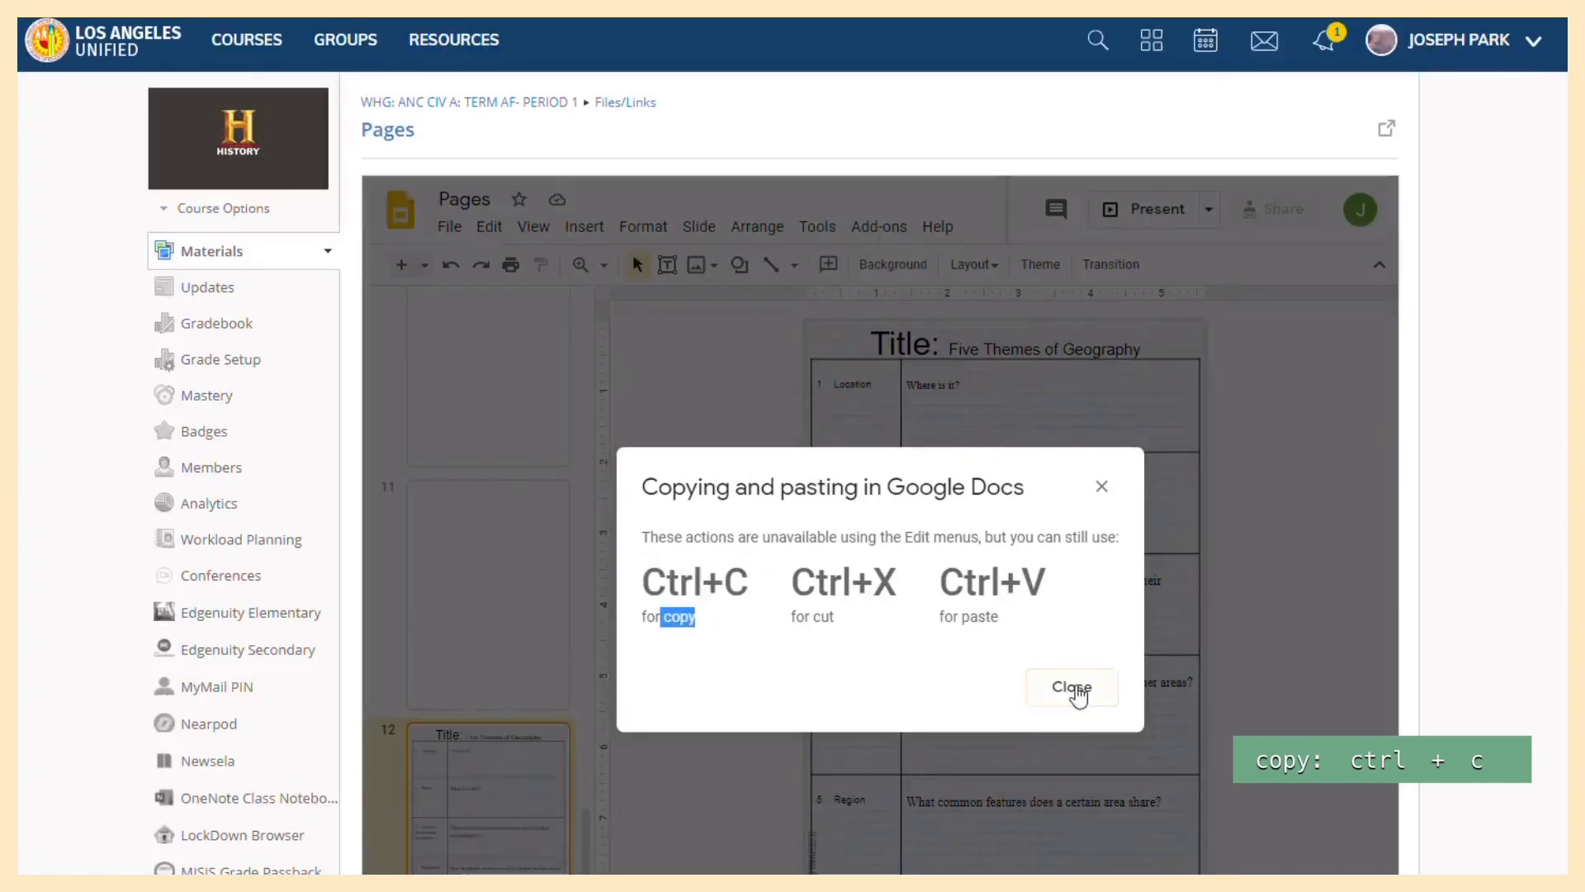
click(1070, 687)
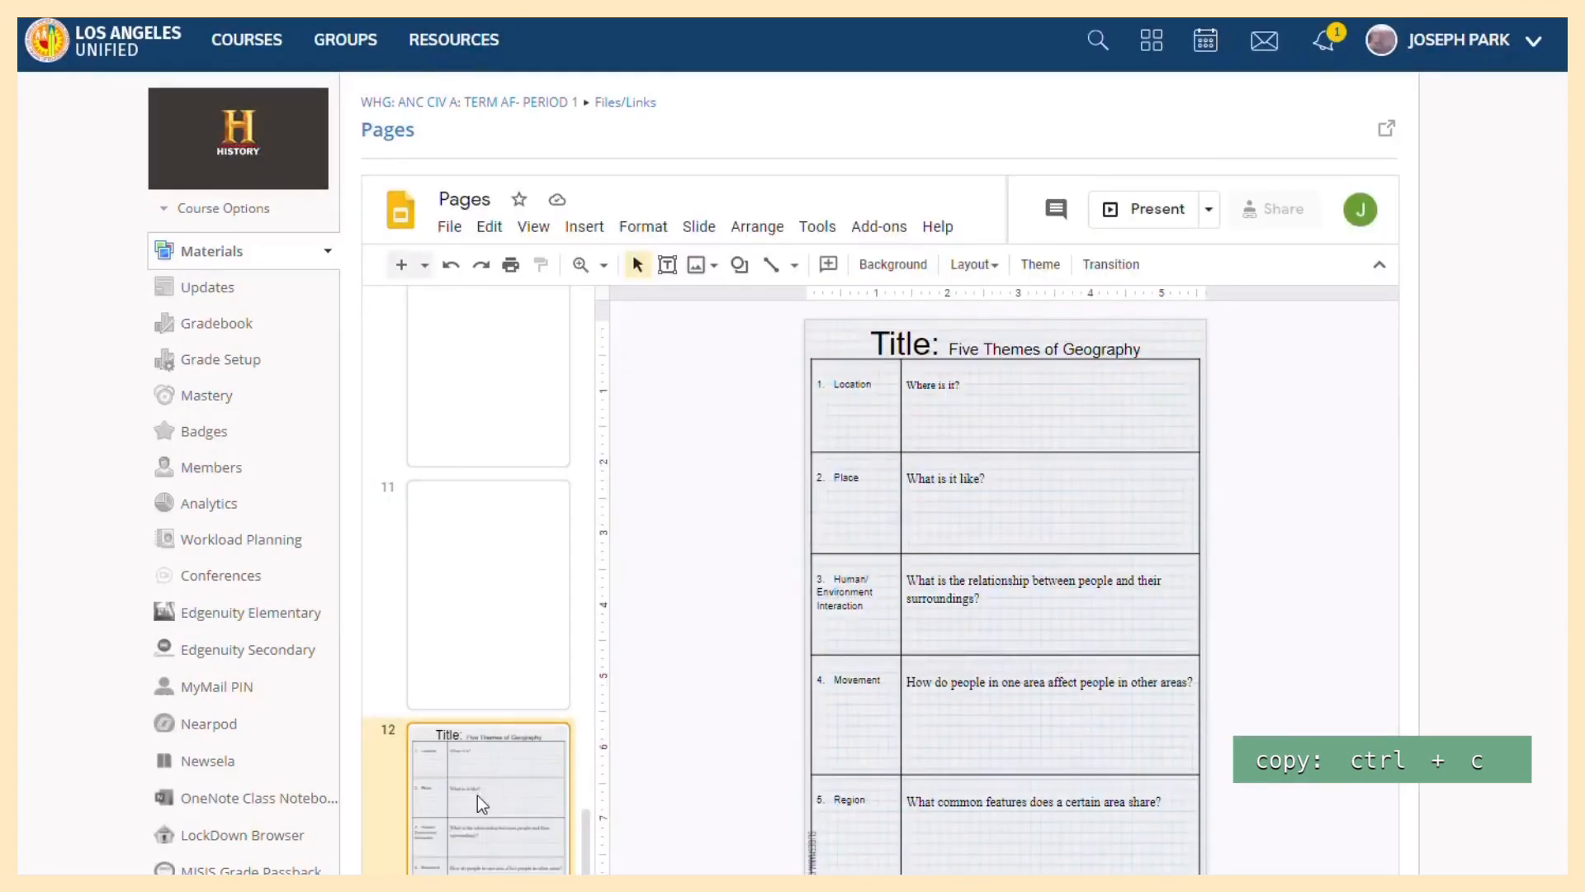
mouse_move(462, 784)
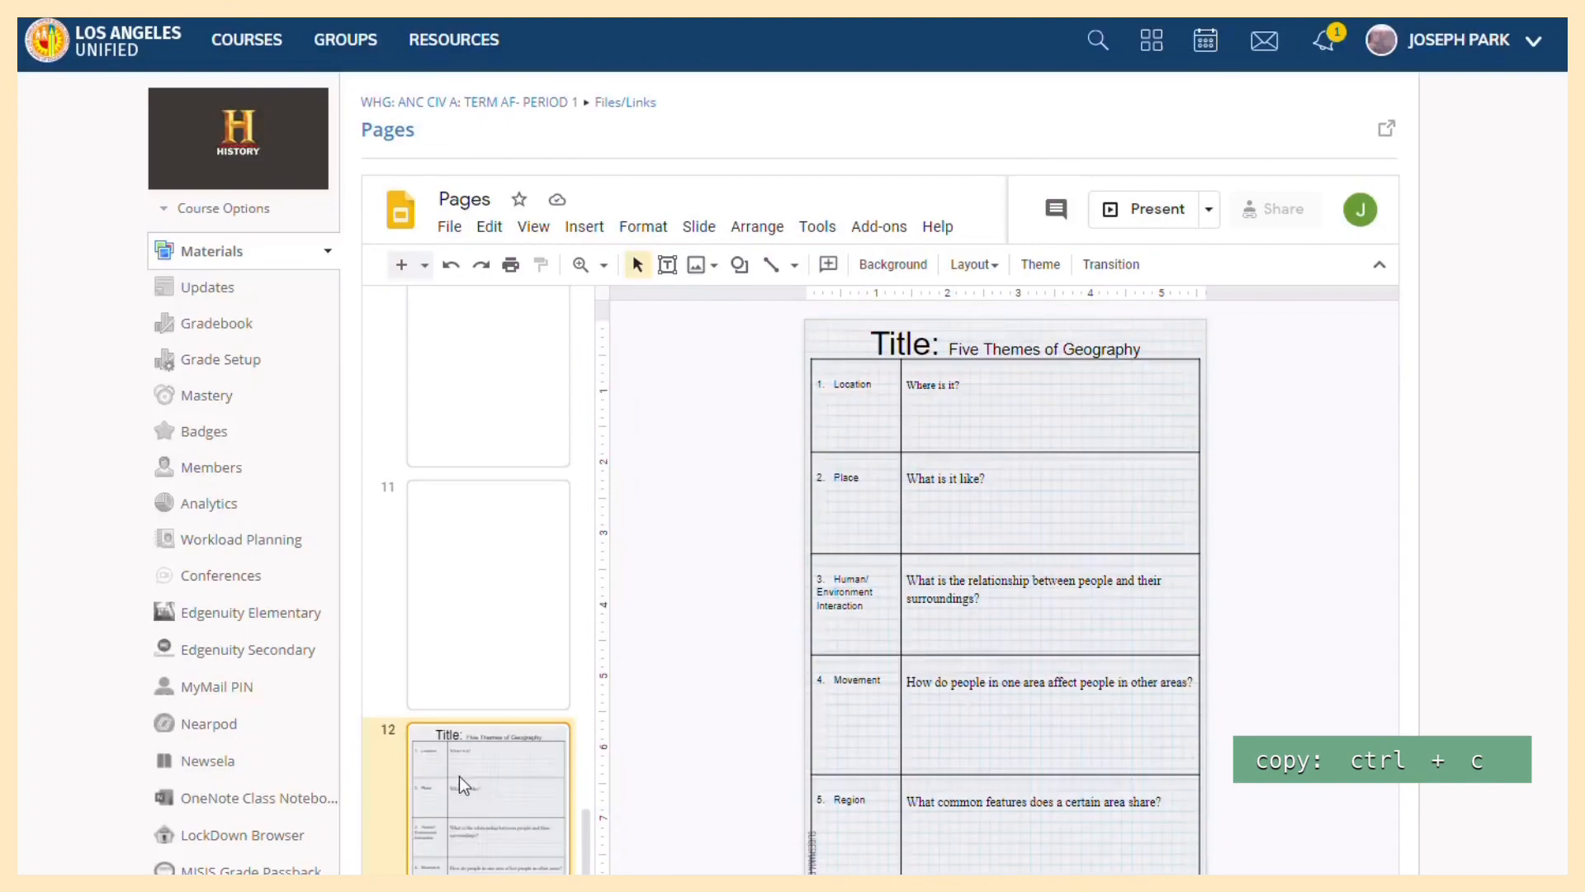
mouse_move(1559, 450)
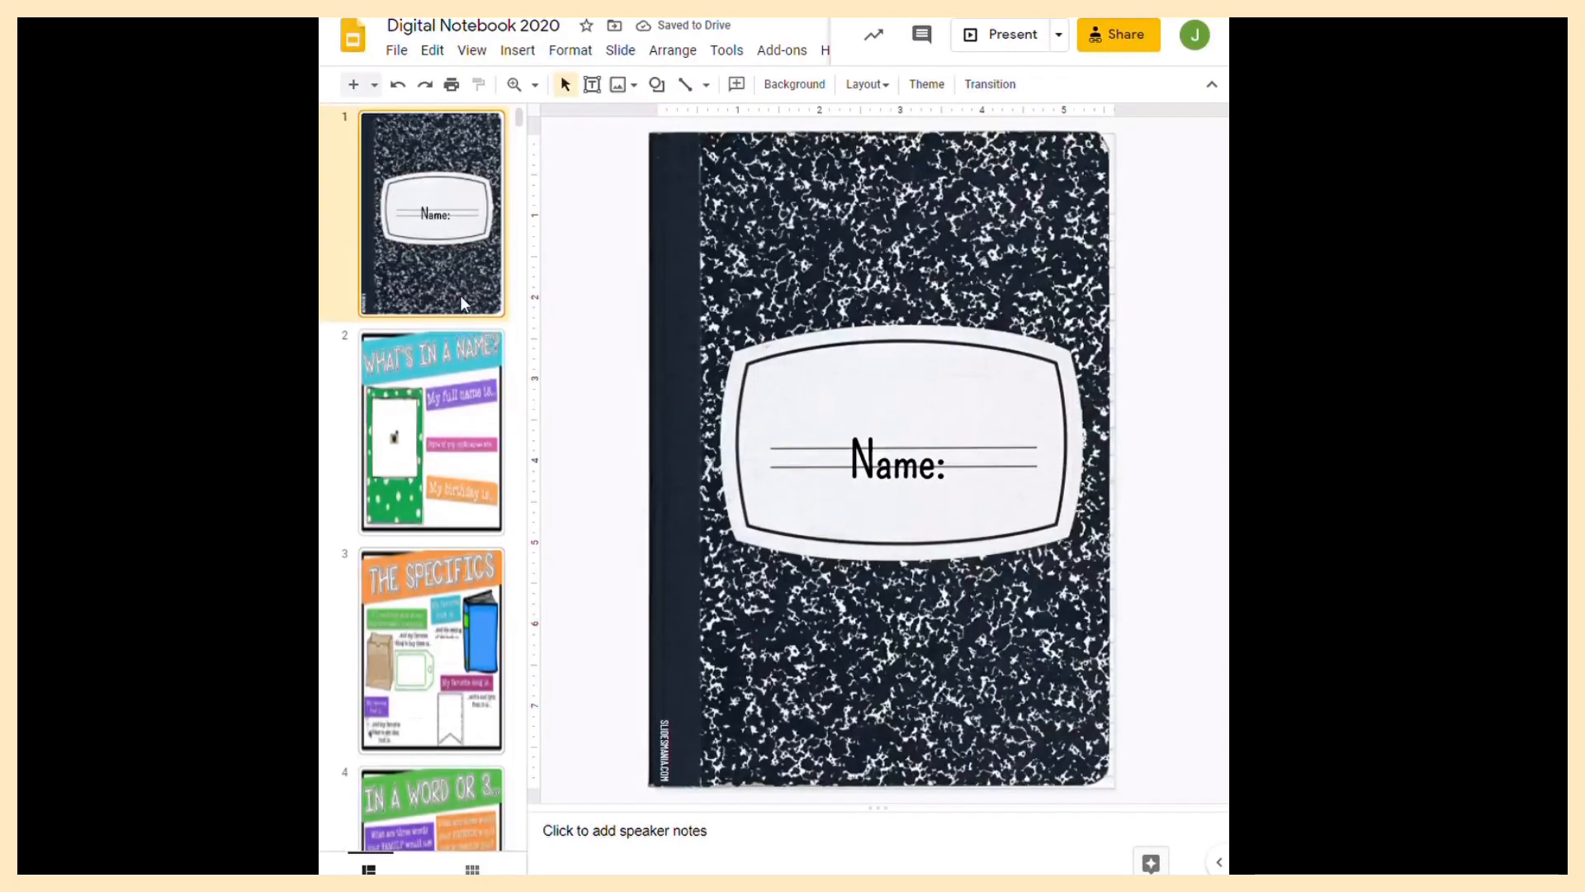
Paste the worksheet between Digital Notebook slides 11 and 12 using 'Keep original styles'
scroll(down, 3)
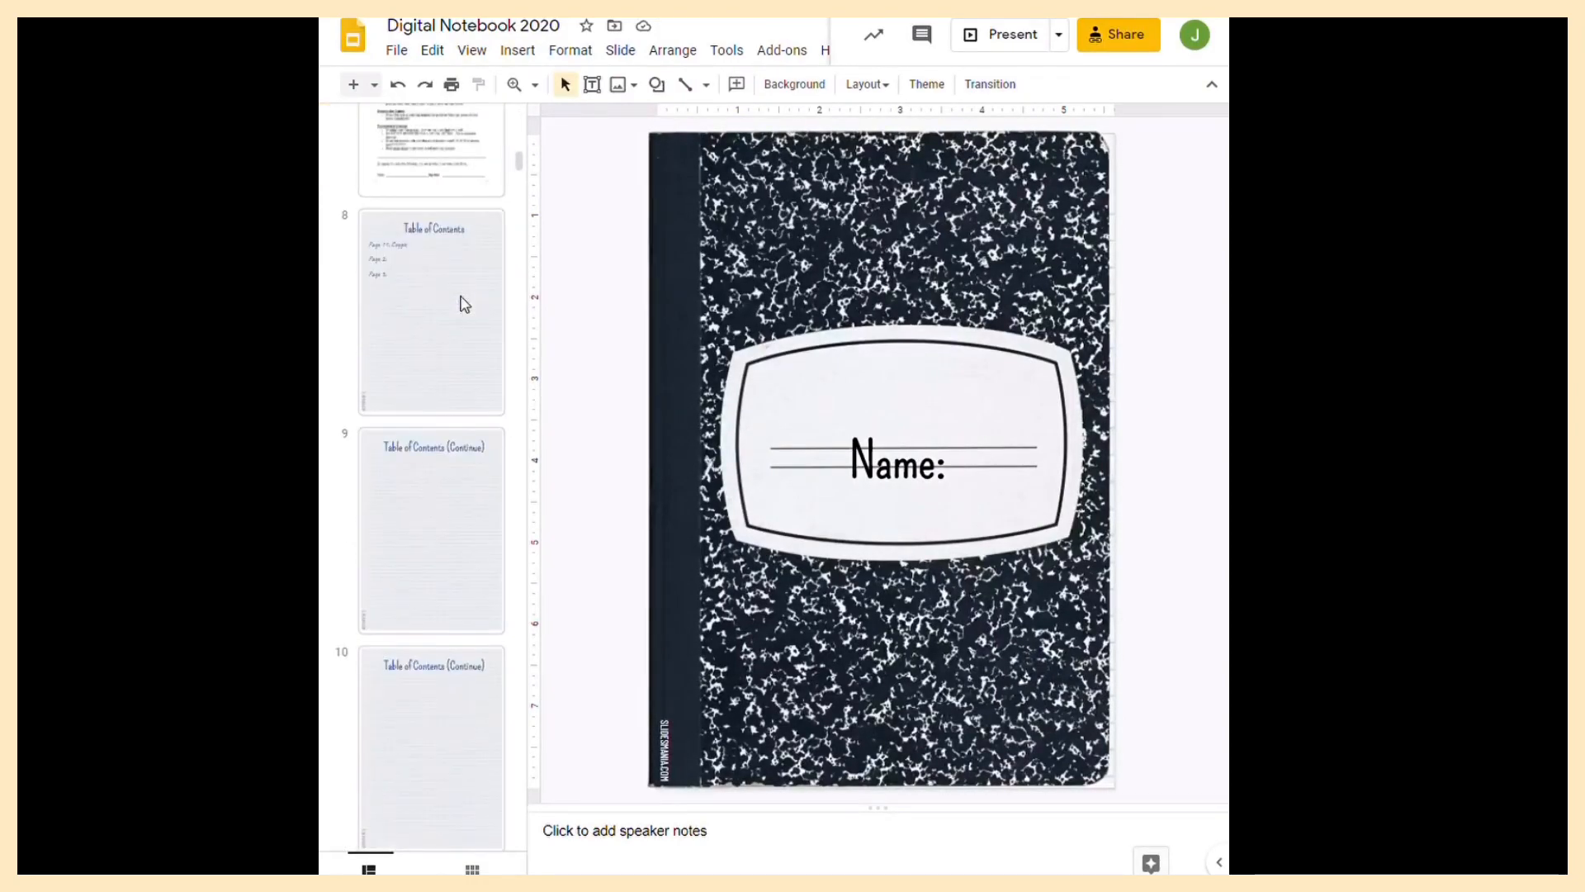
click(429, 298)
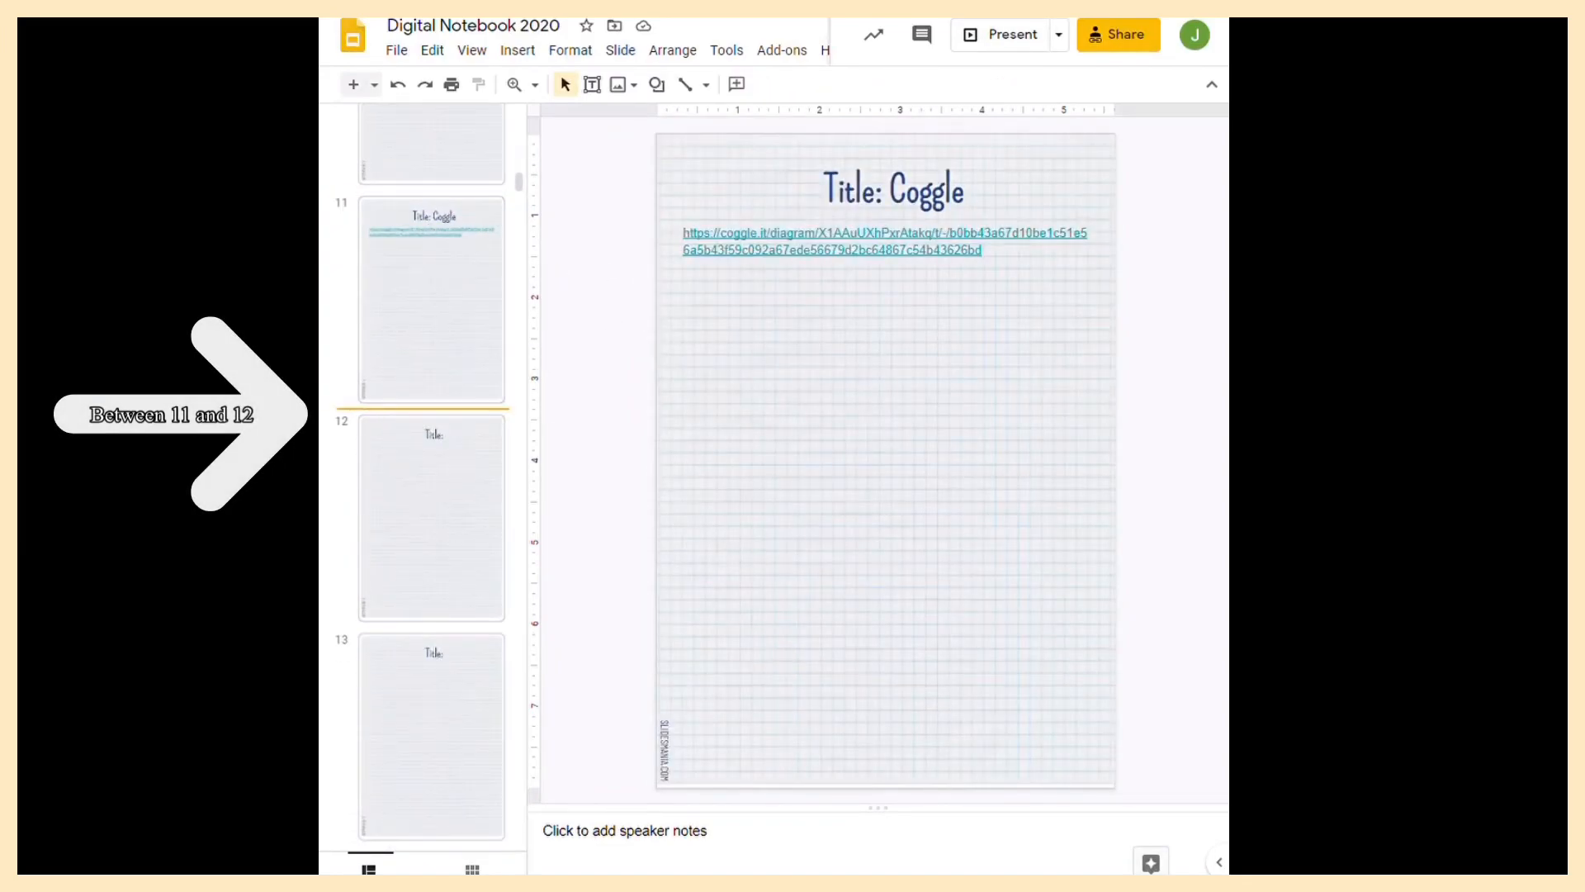
key(ctrl+v)
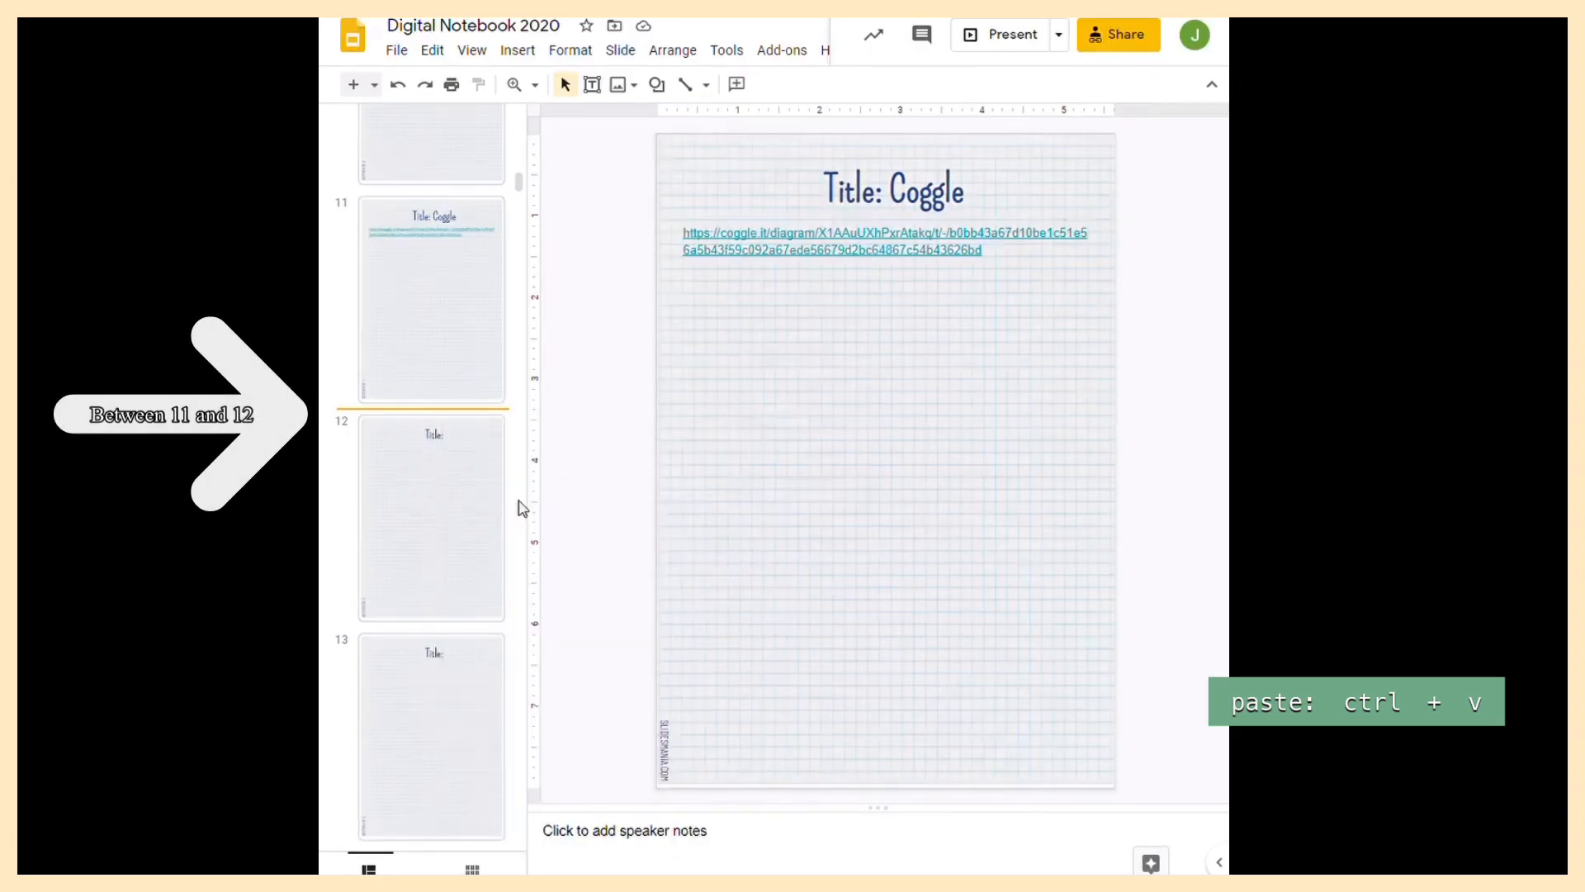
key(ctrl+v)
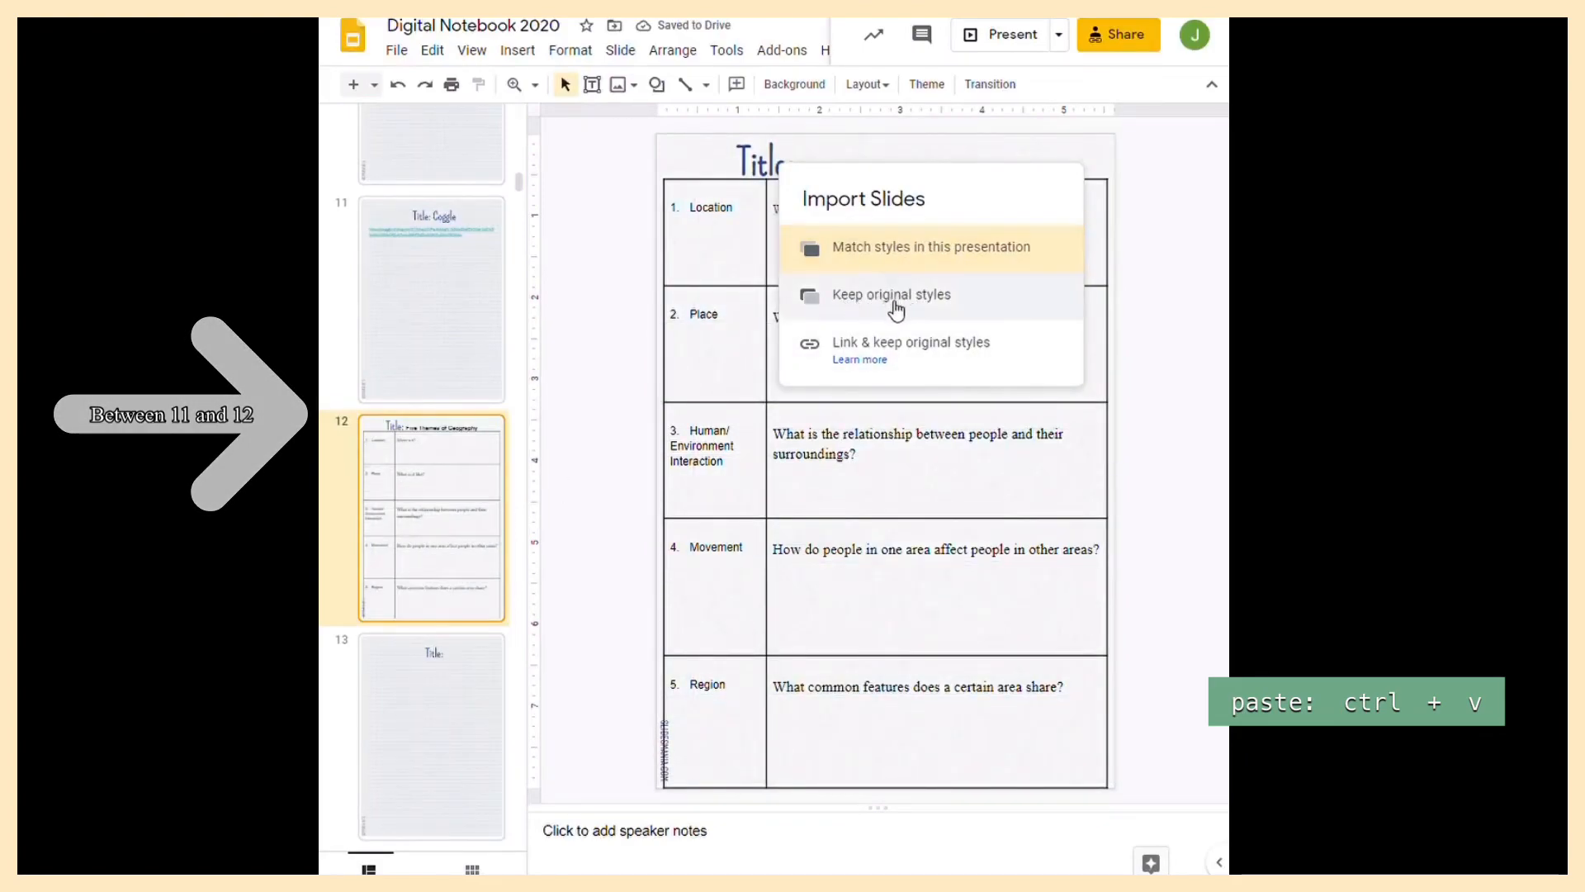
mouse_move(887, 364)
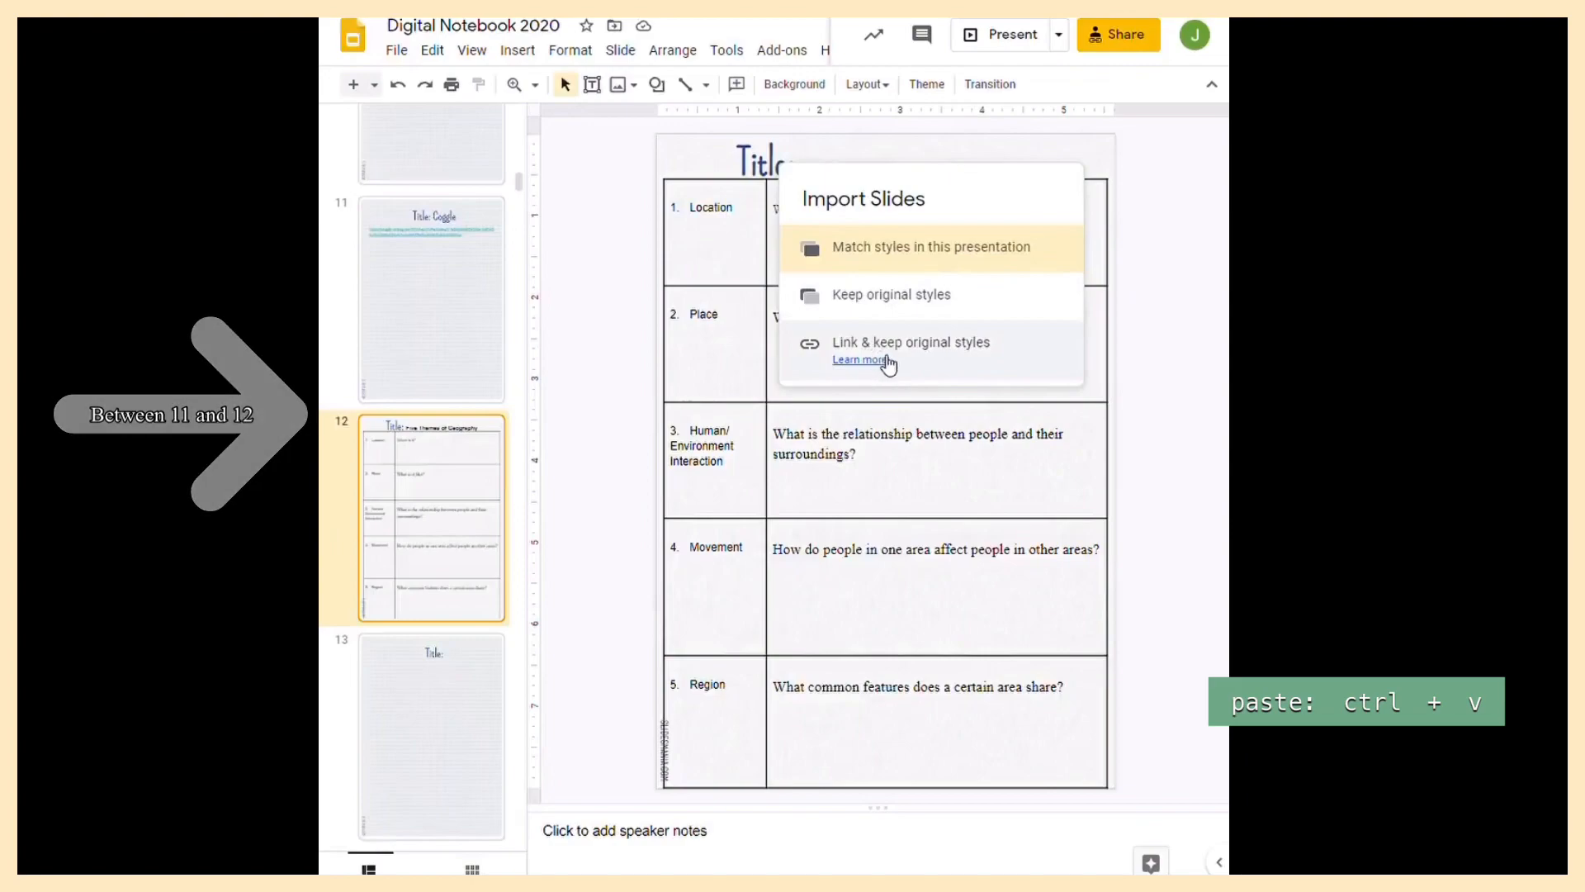
mouse_move(886, 247)
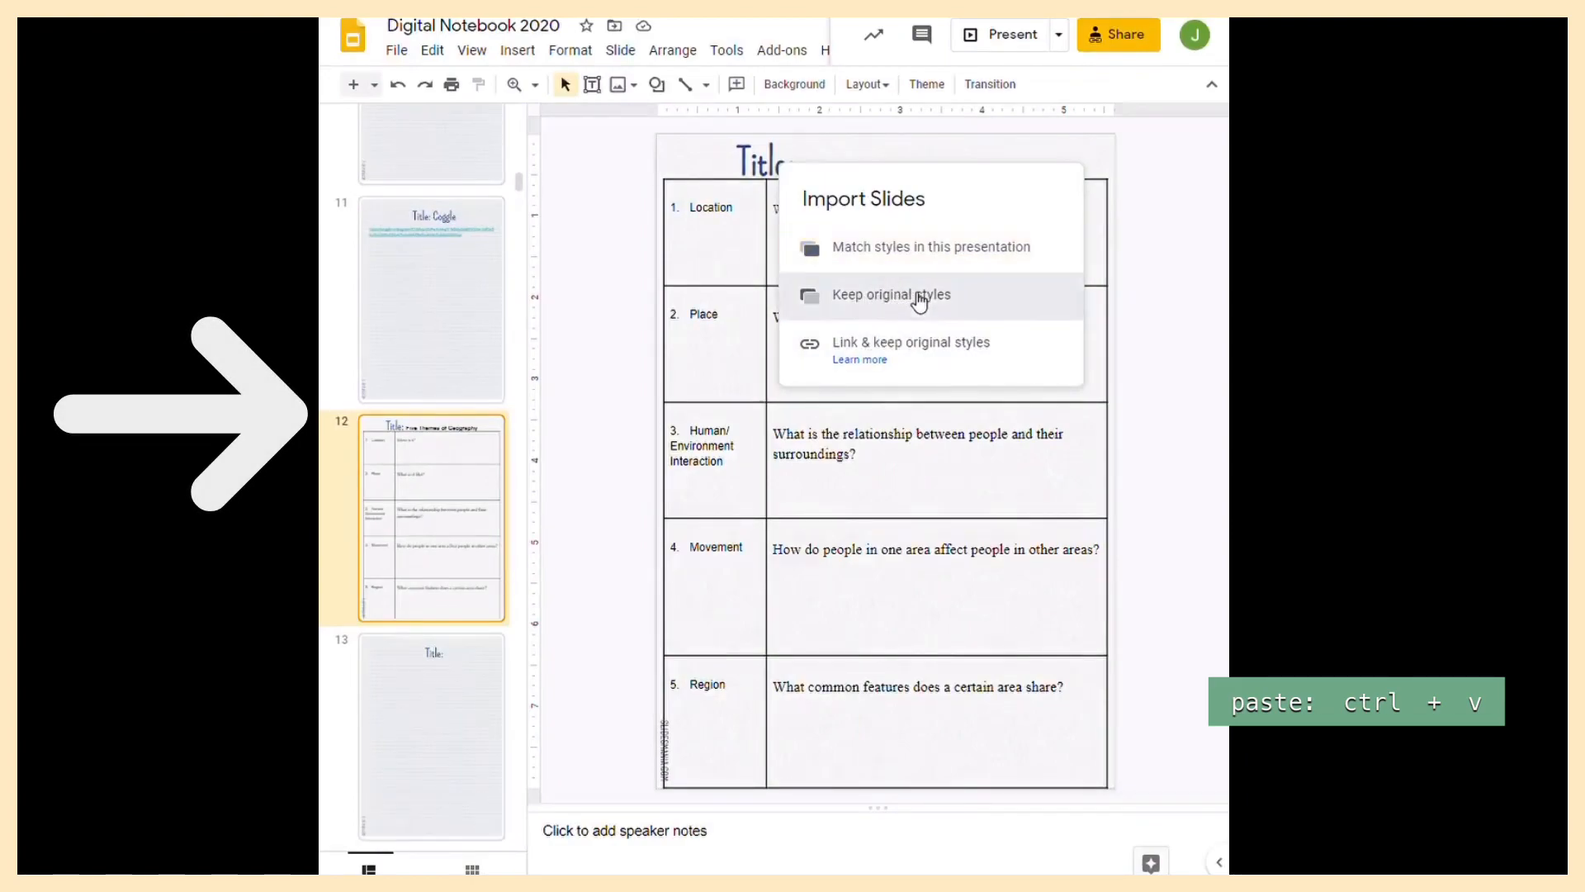
click(891, 294)
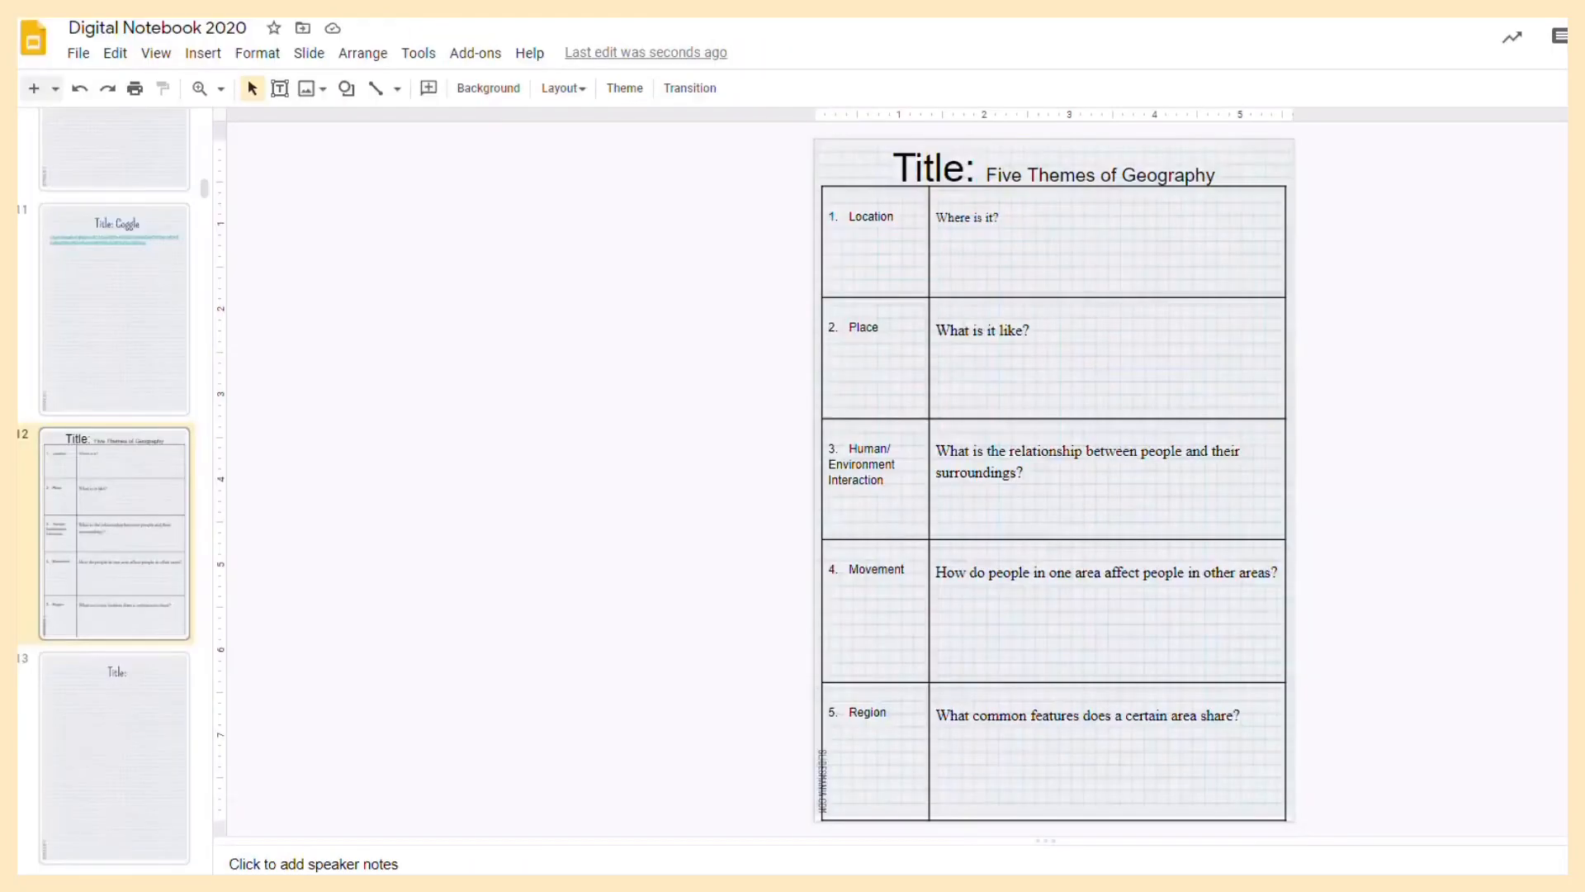
mouse_move(1387, 618)
text(s)
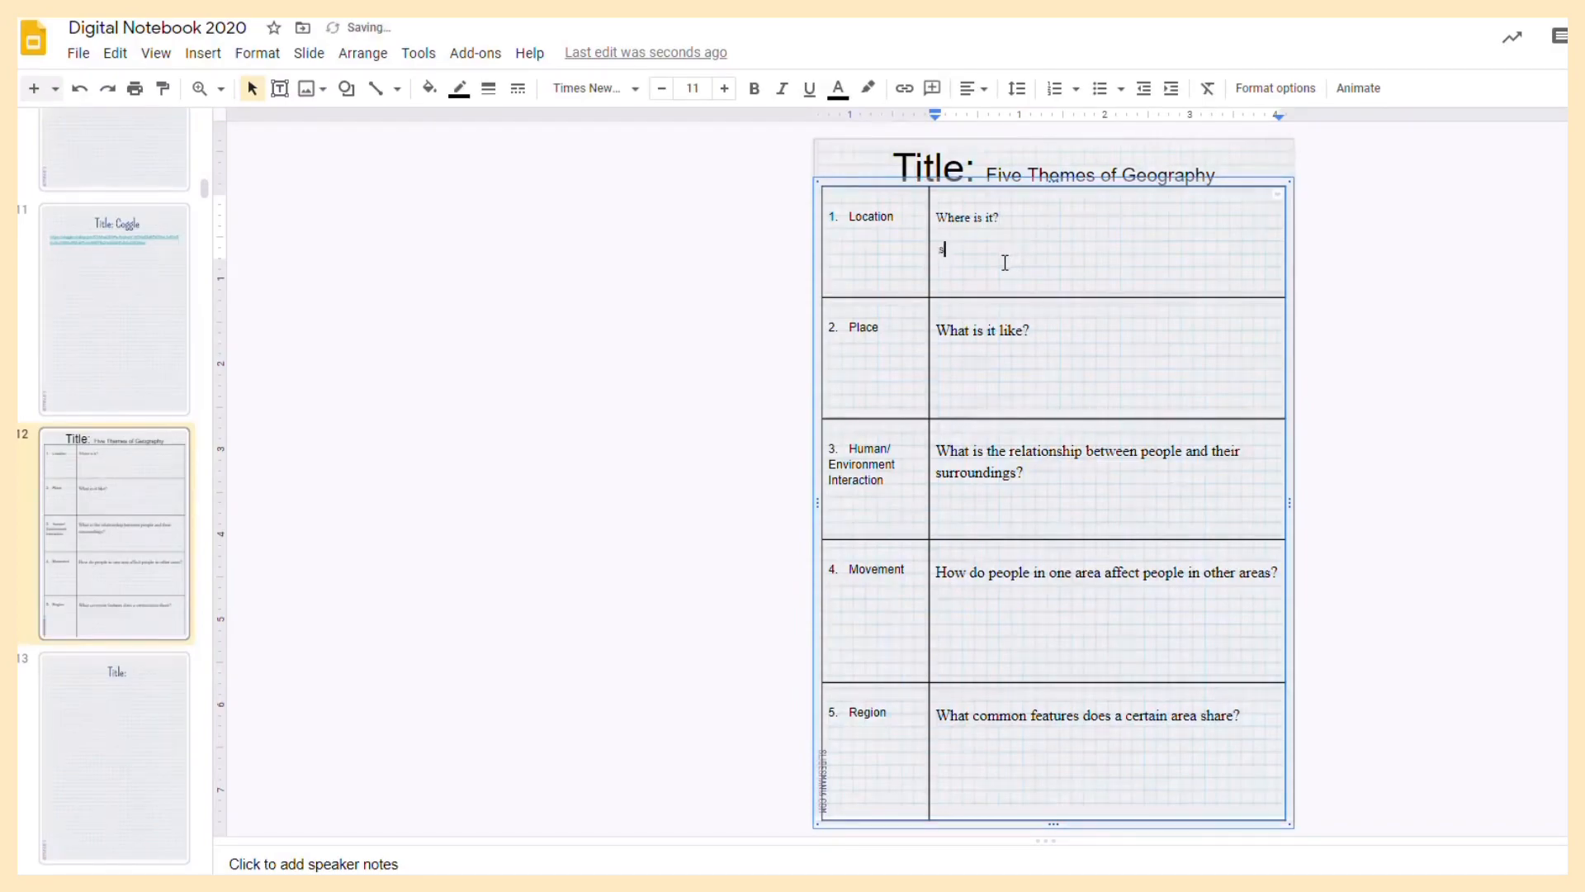
text(Where)
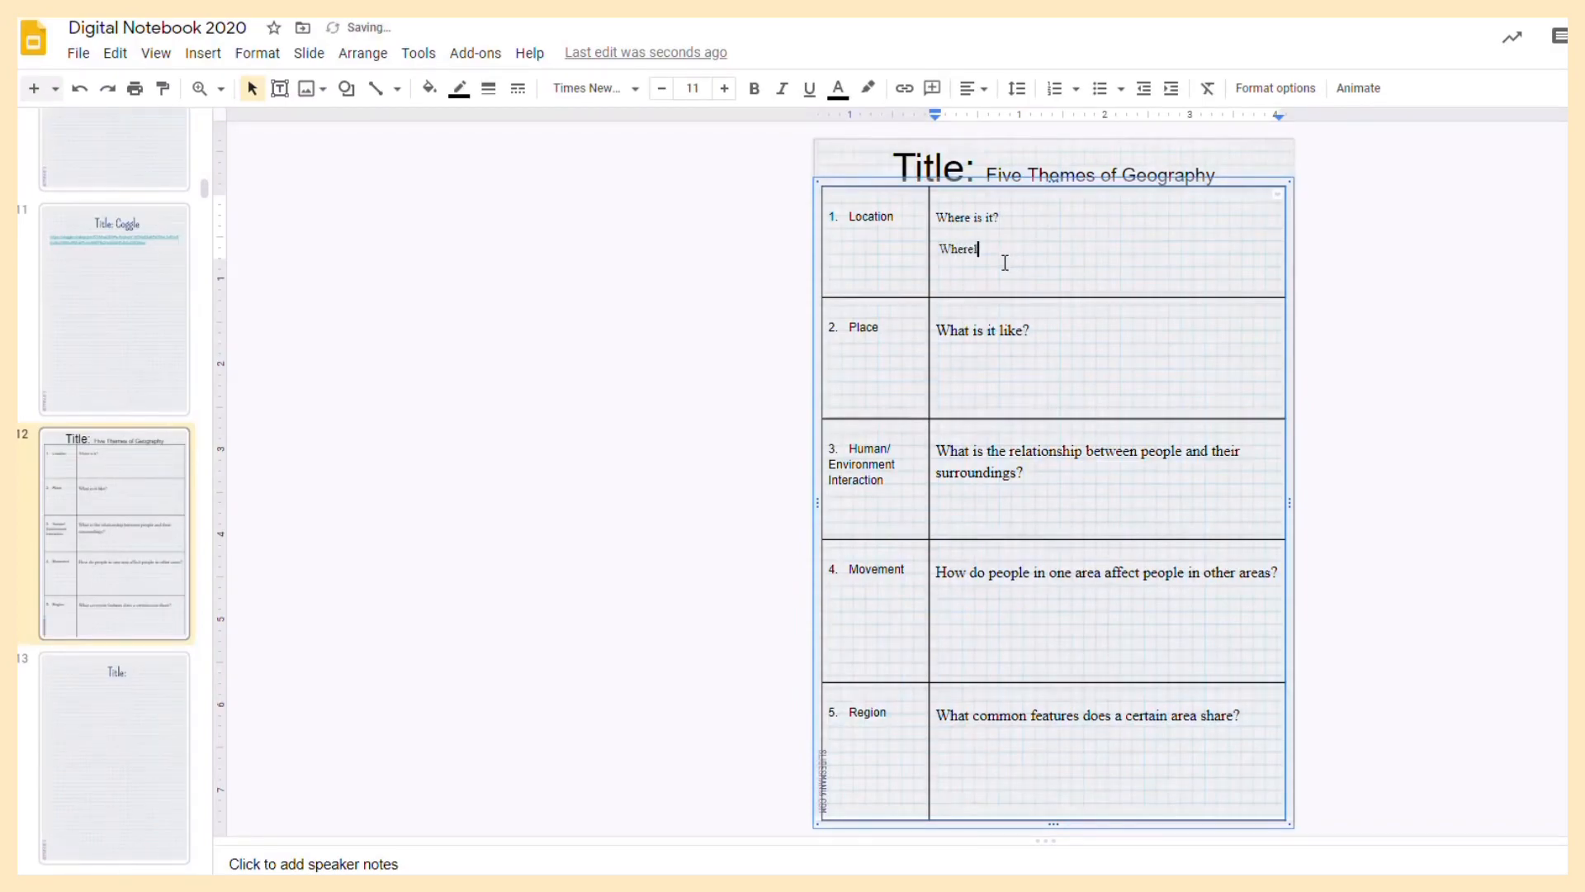
text(s it?)
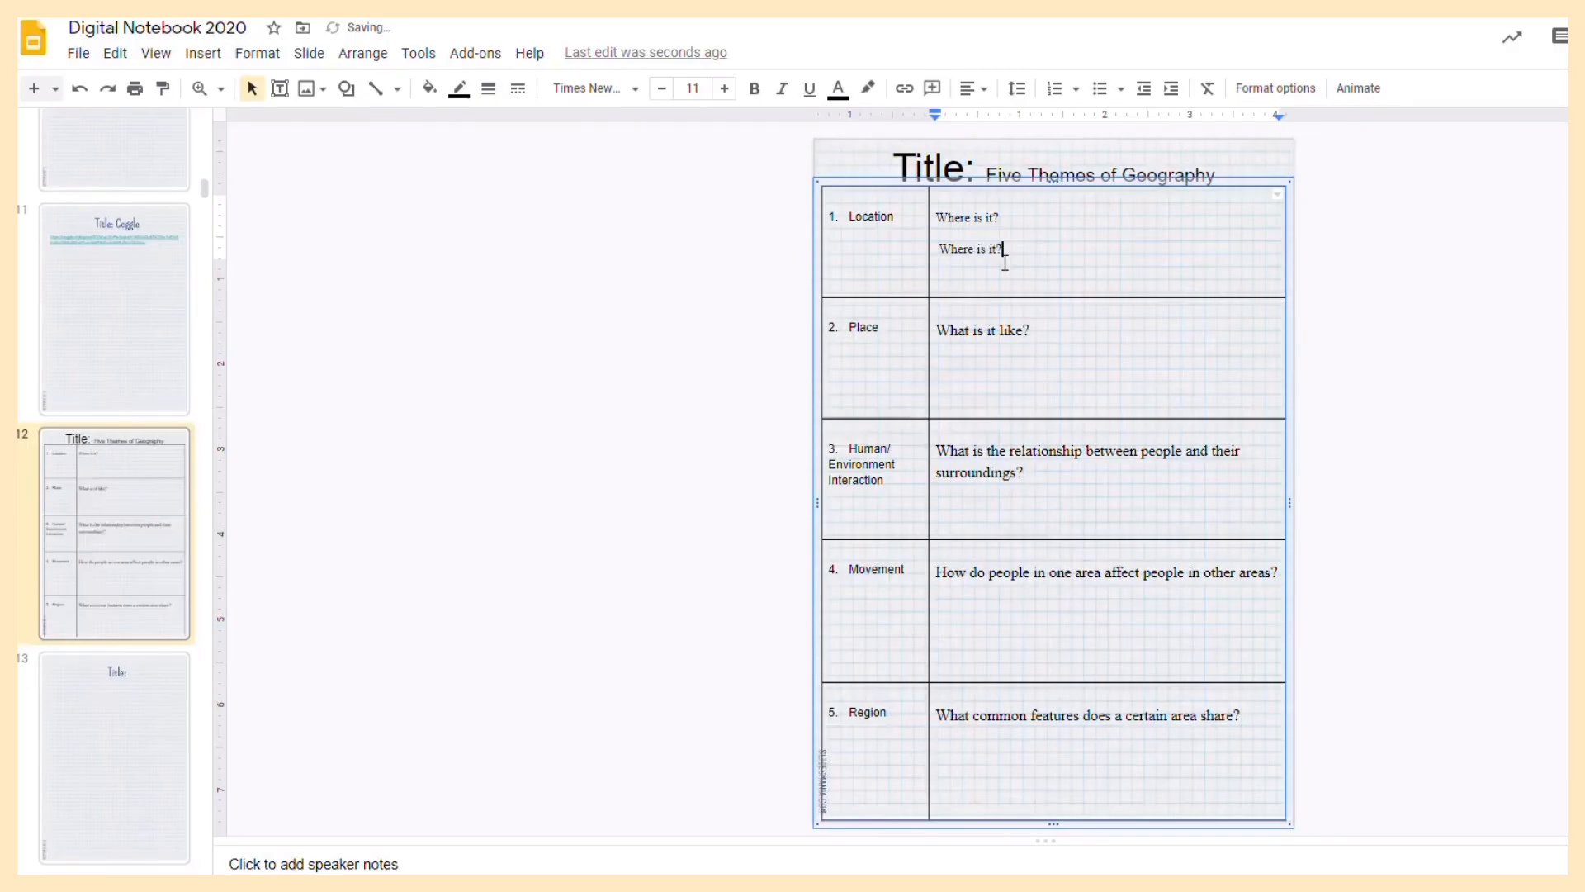
key(Backspace)
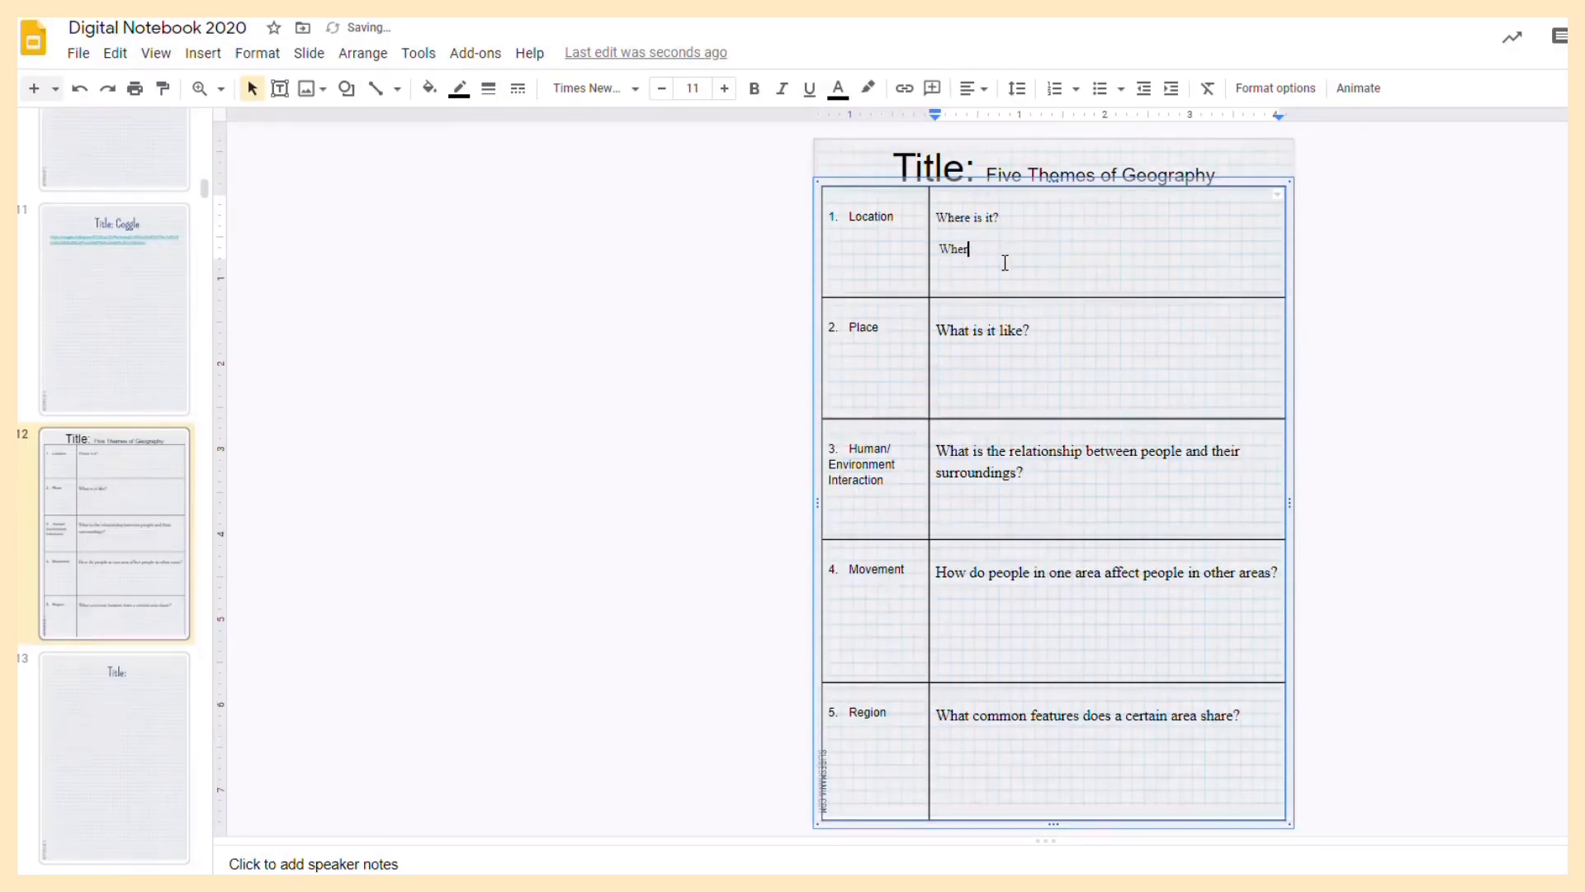
text(You are)
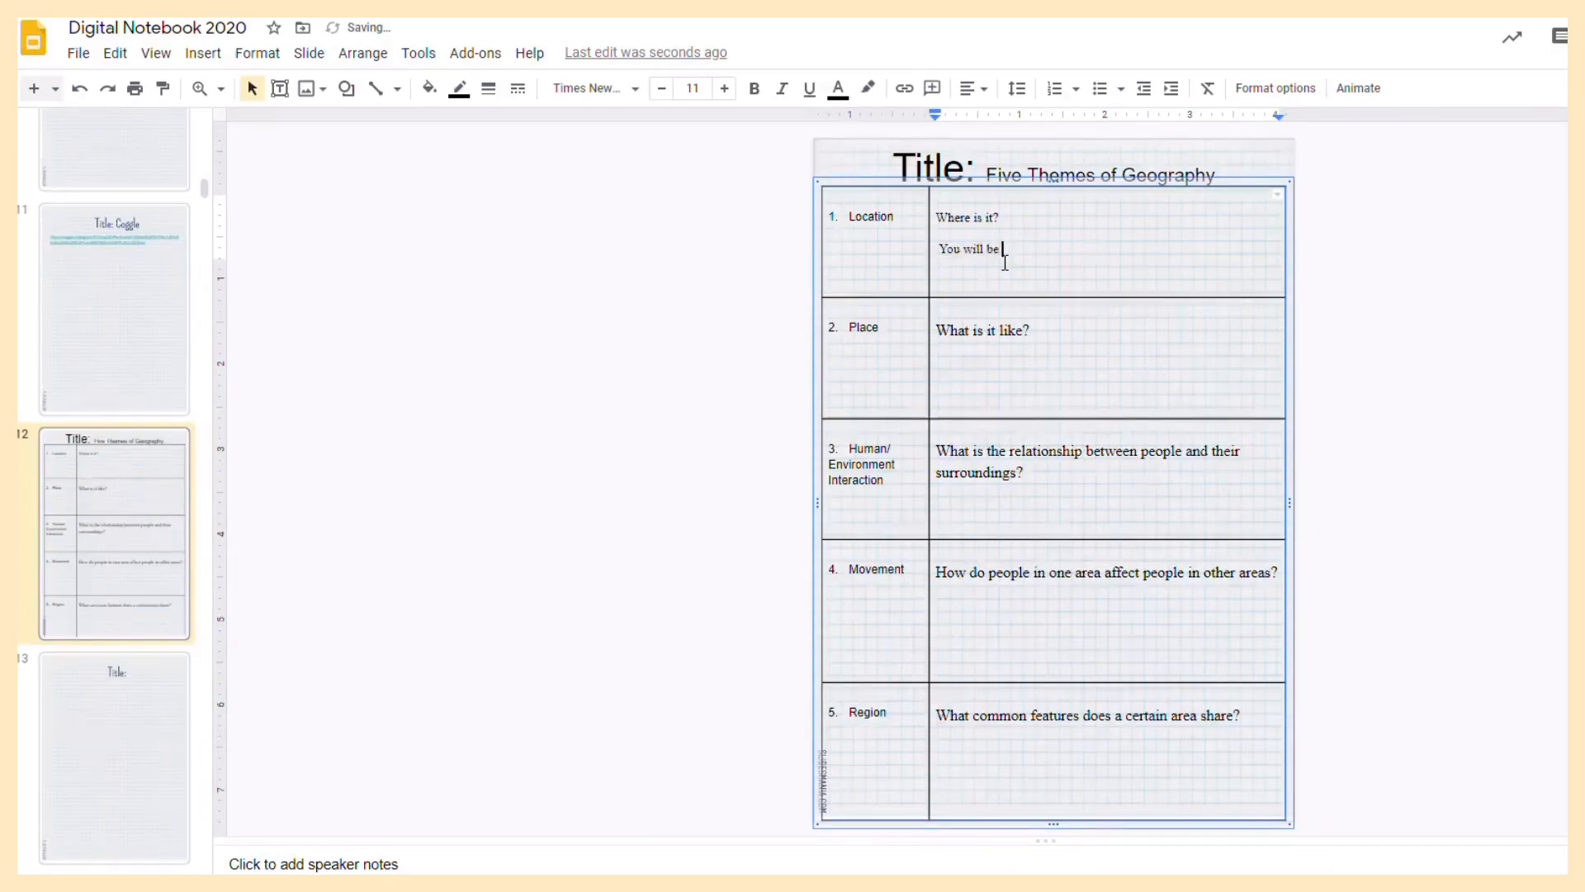
key(Backspace)
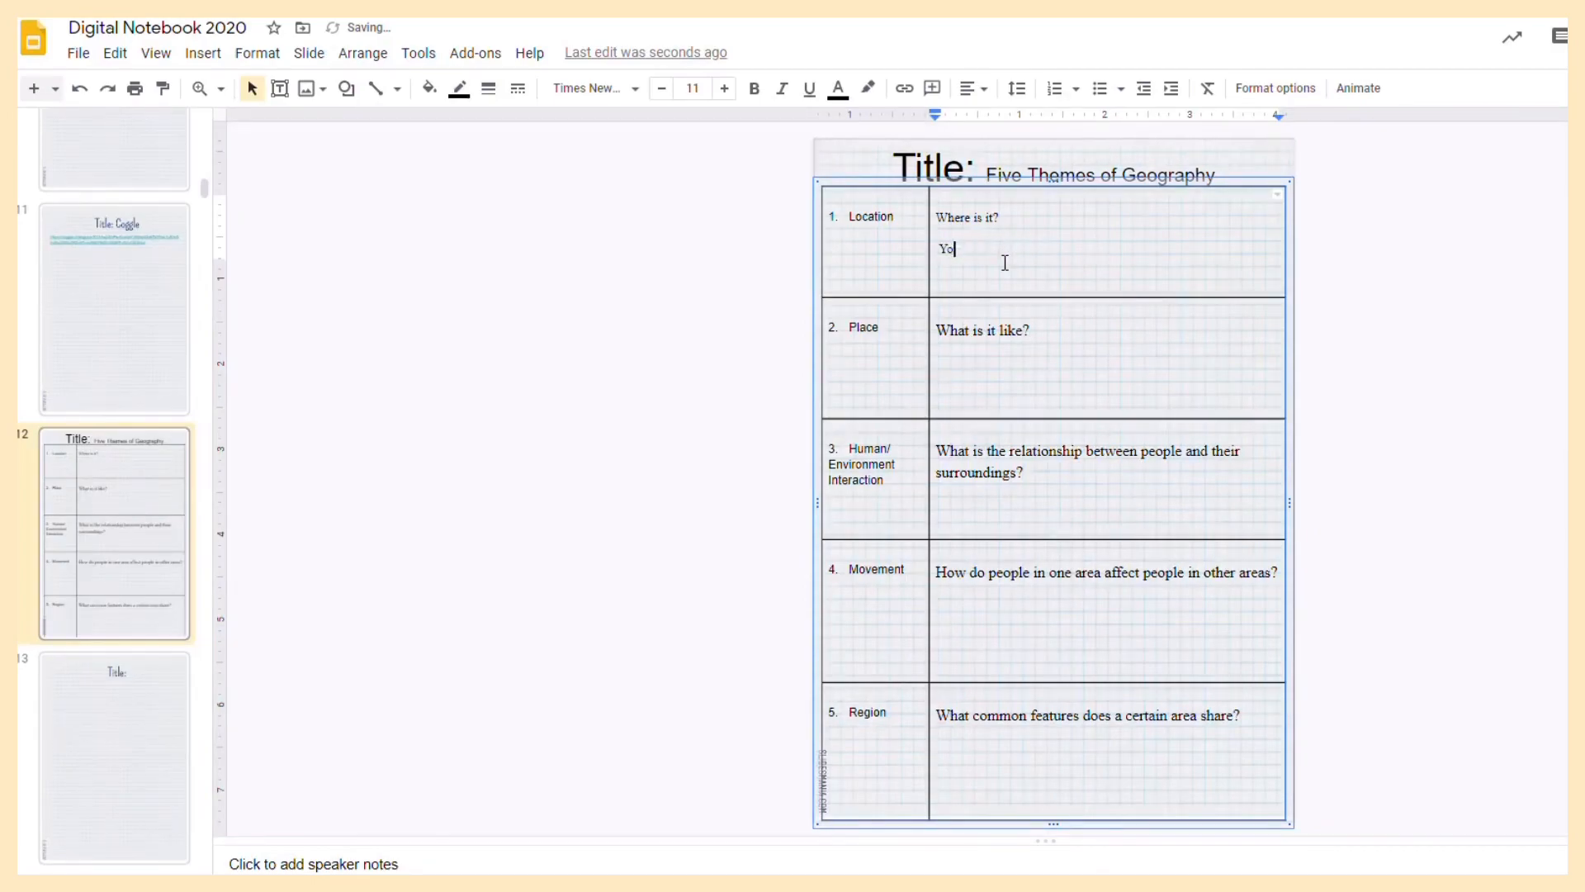
key(Backspace)
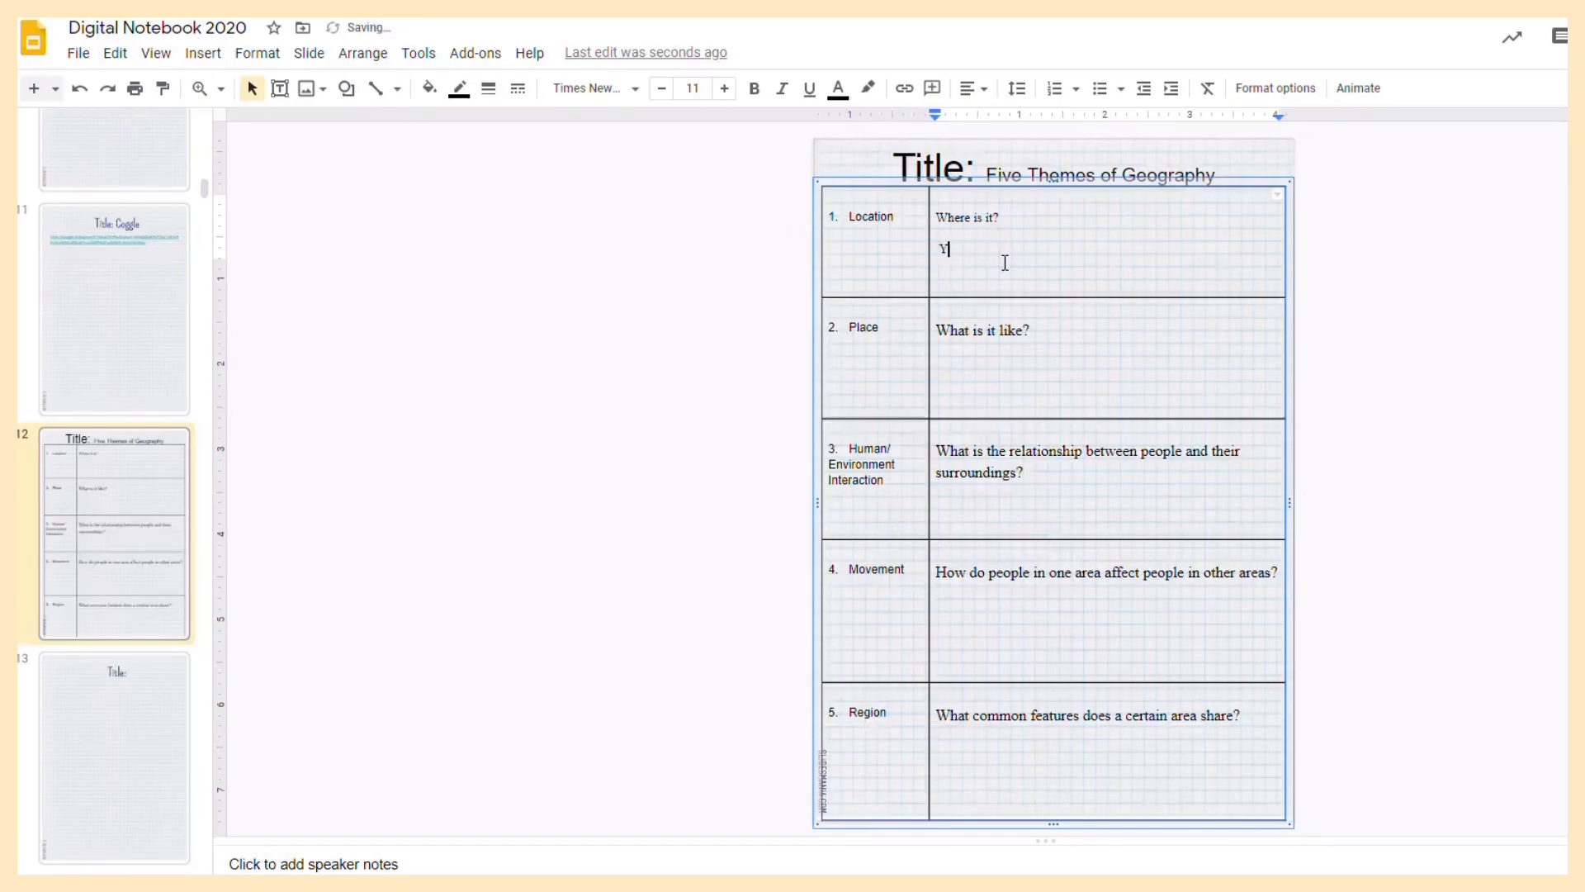
text(ou will be ans)
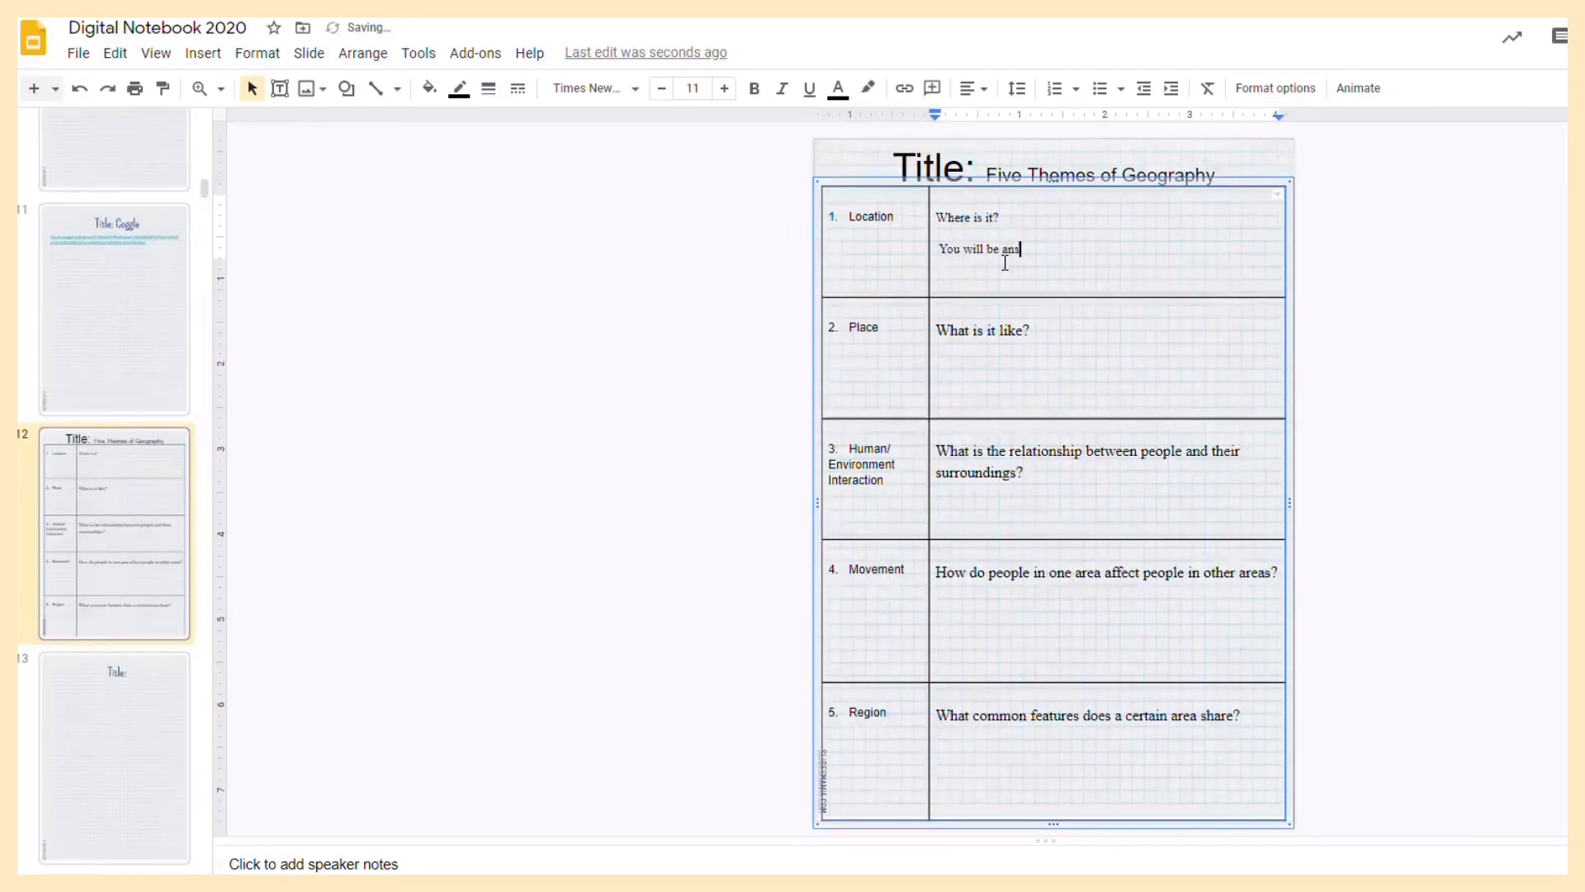
text(wering the qu)
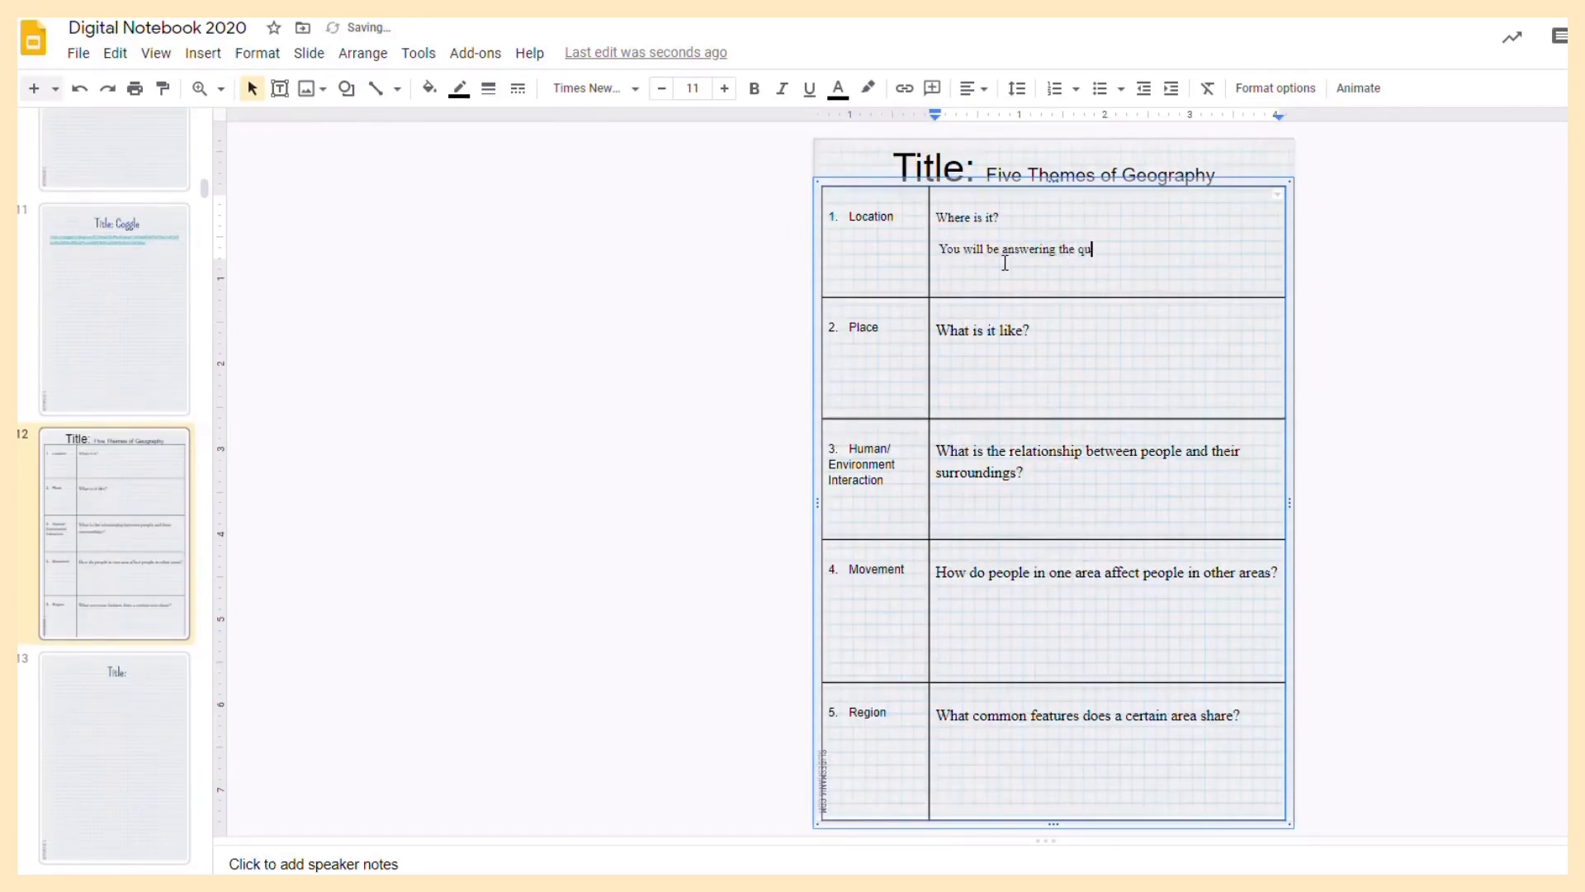
text(estions)
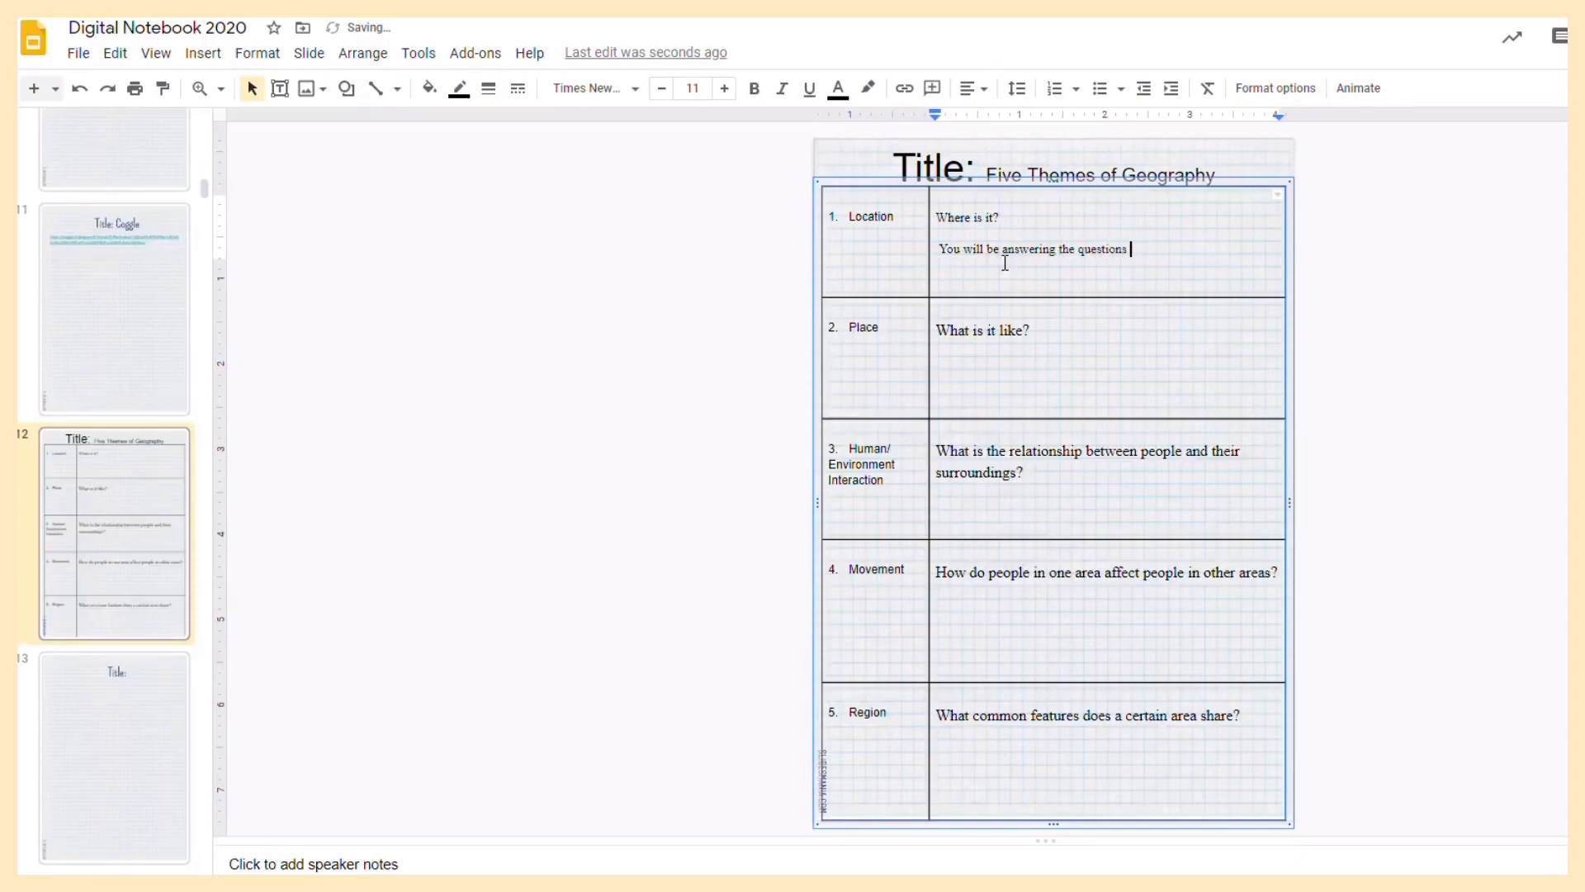
text(here.)
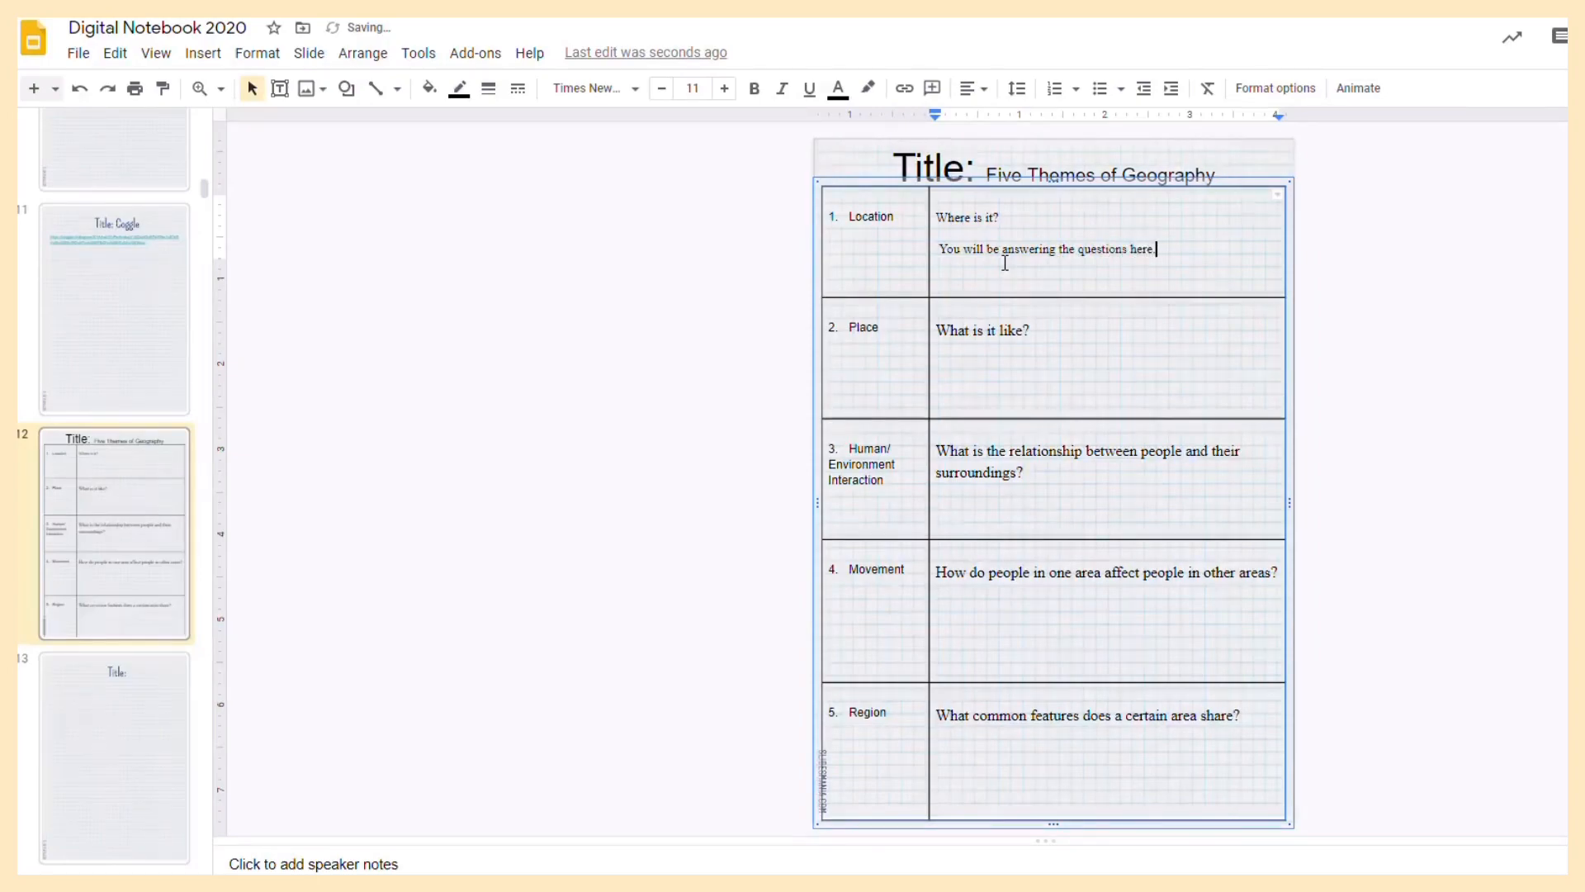
key(ctrl+a)
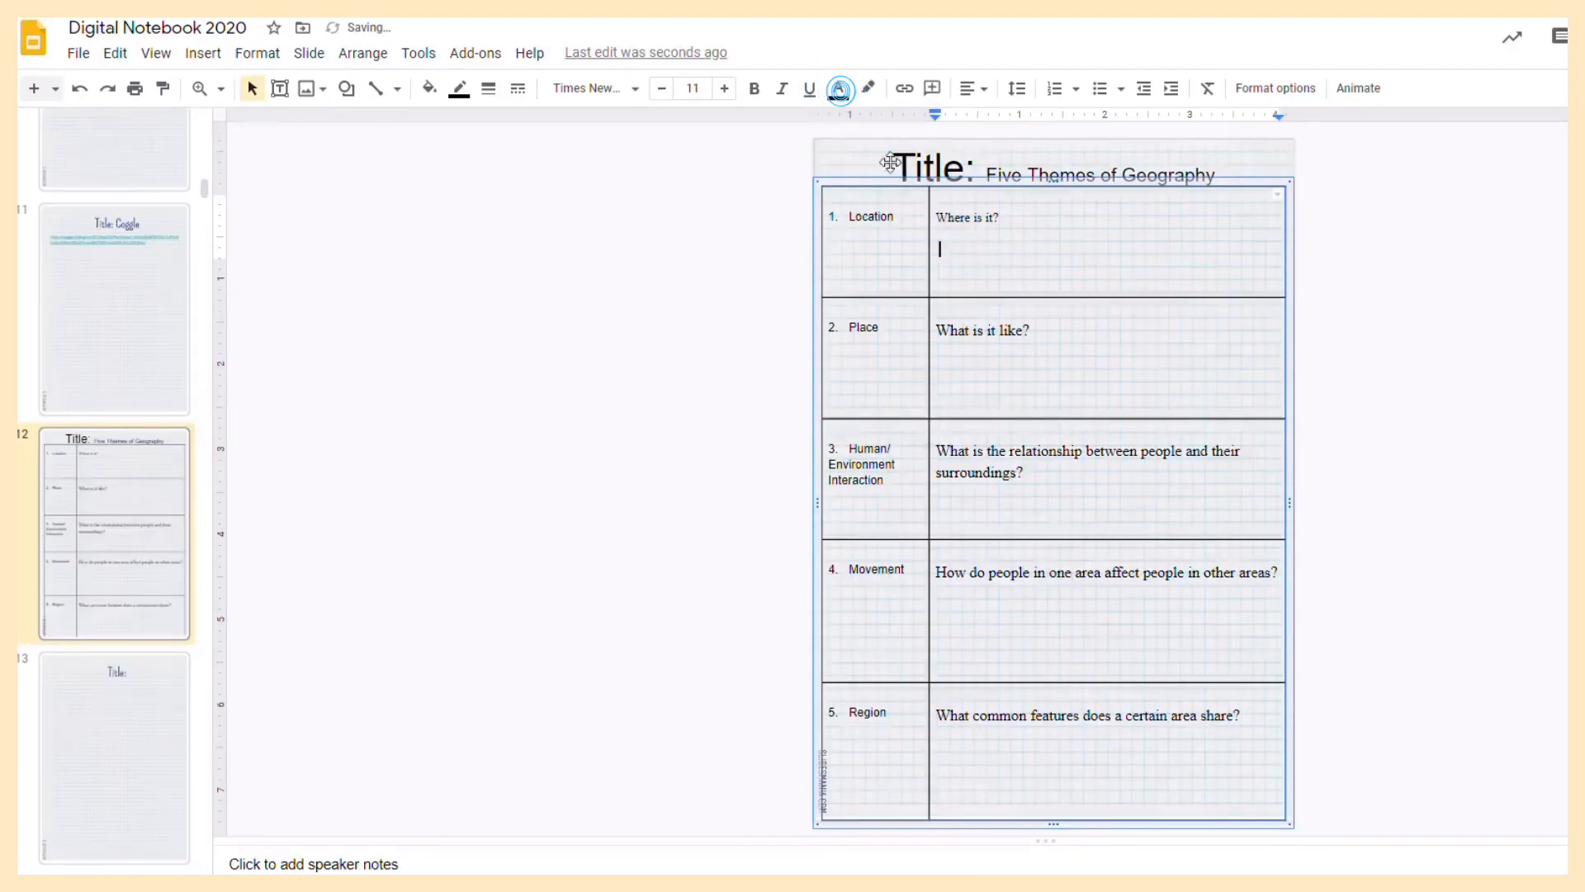
click(838, 88)
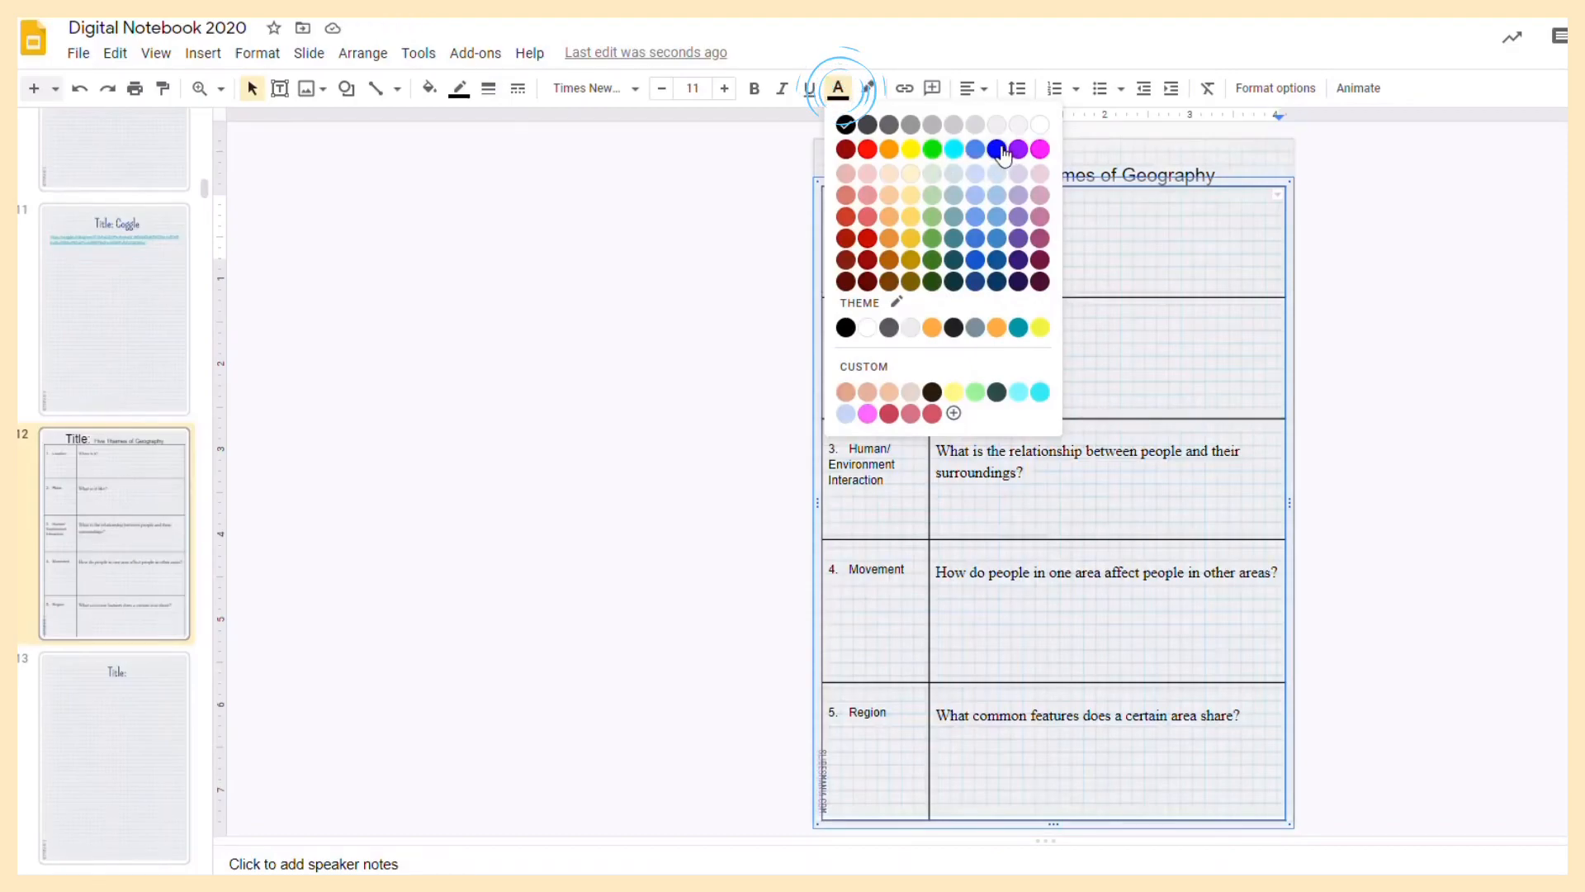
Switch the text color to dark blue and type 'Change the color so' in the Location row
click(996, 149)
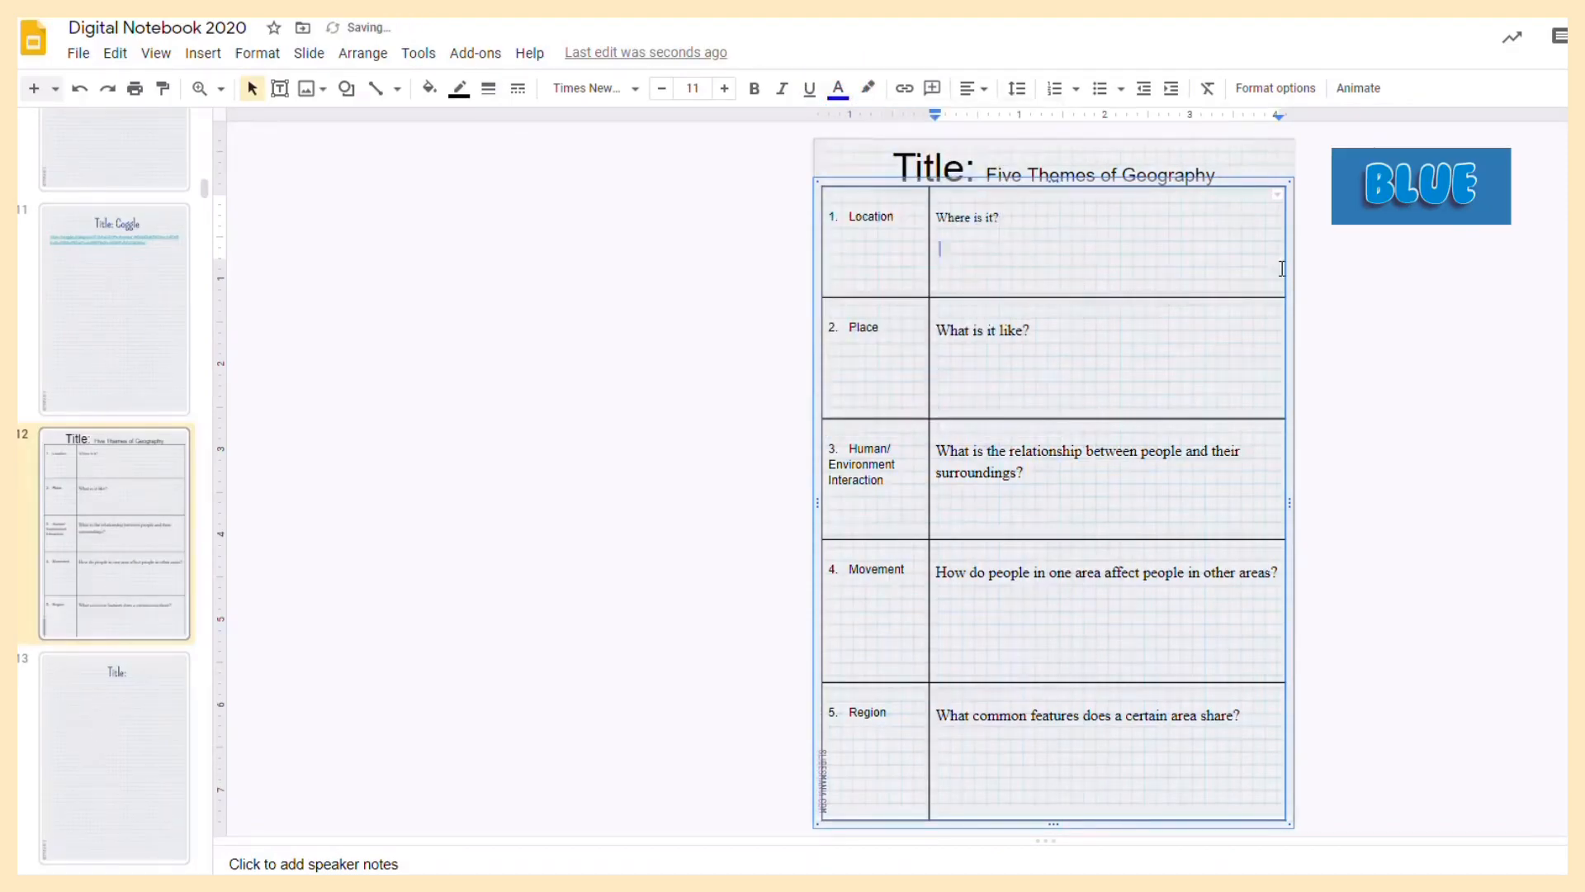
text(T)
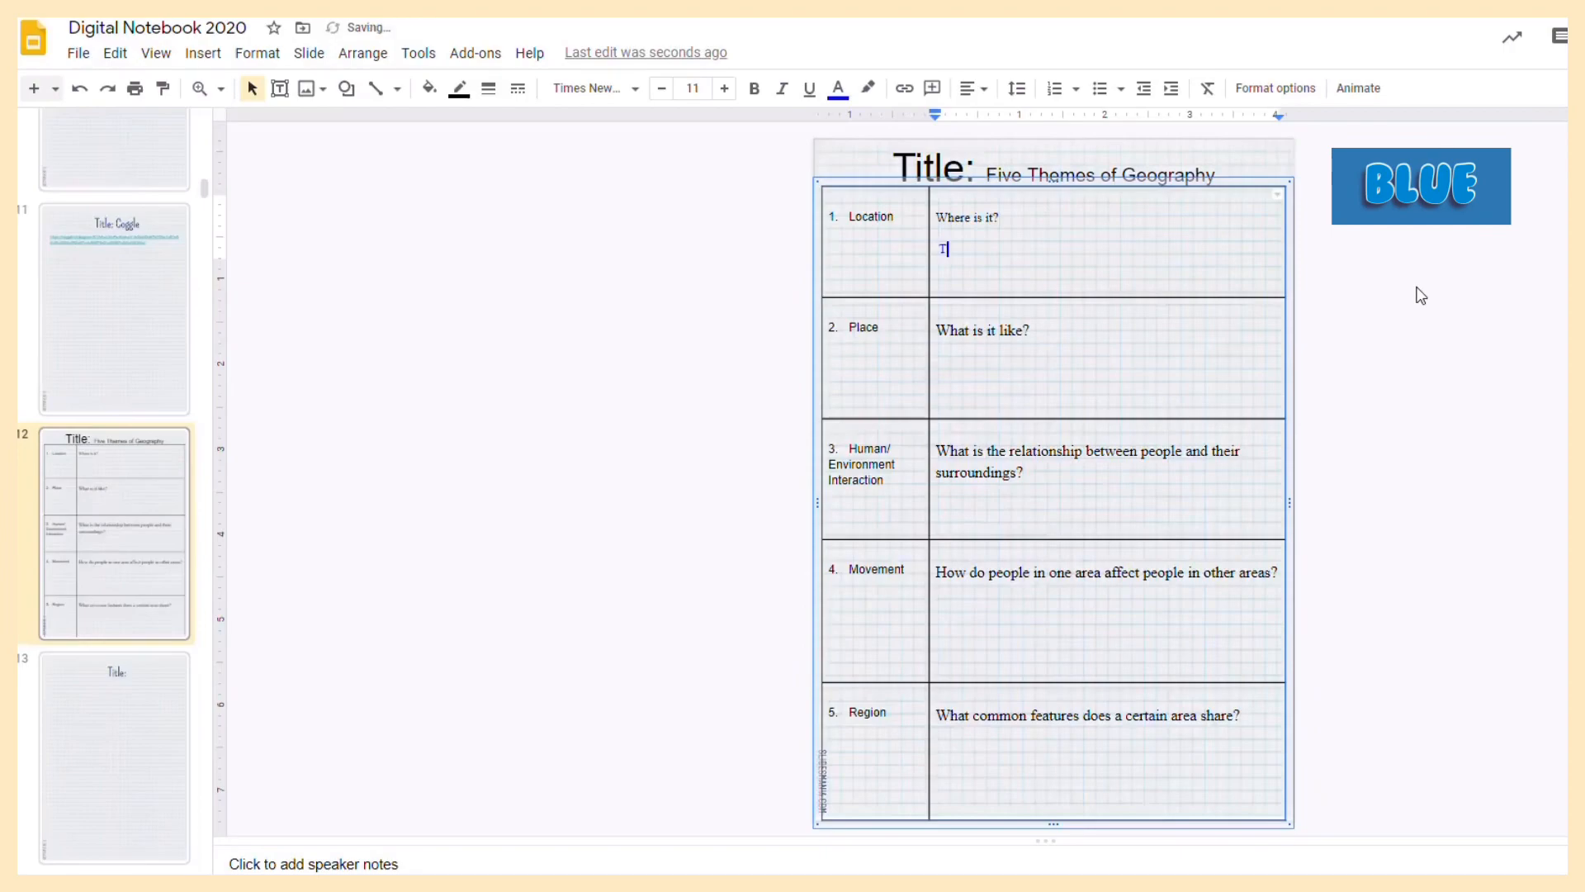
key(backspace)
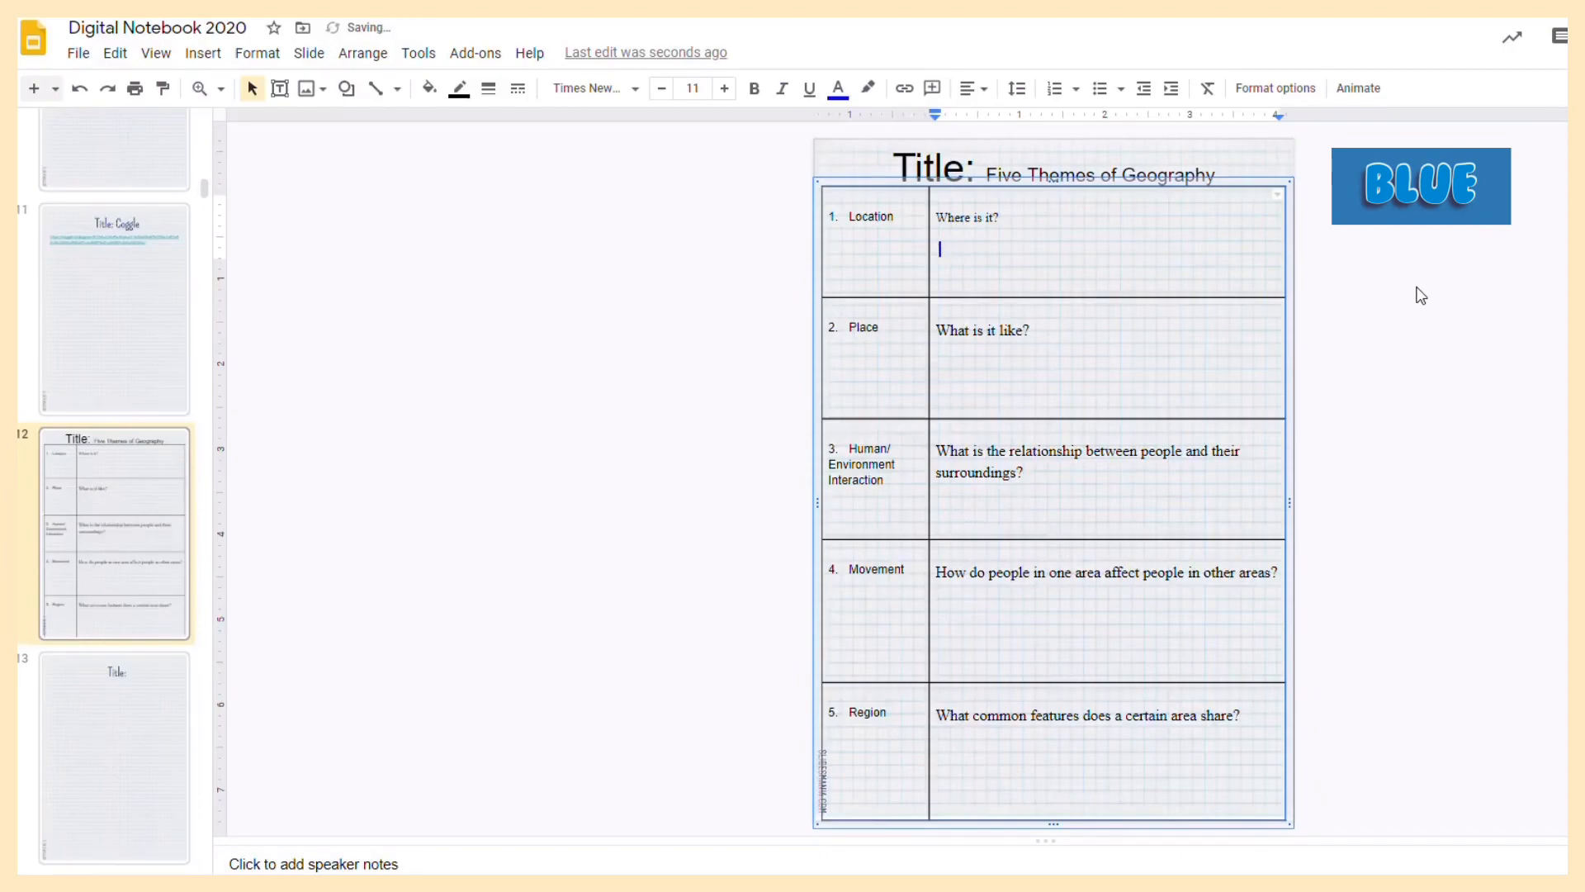
text(Change the col)
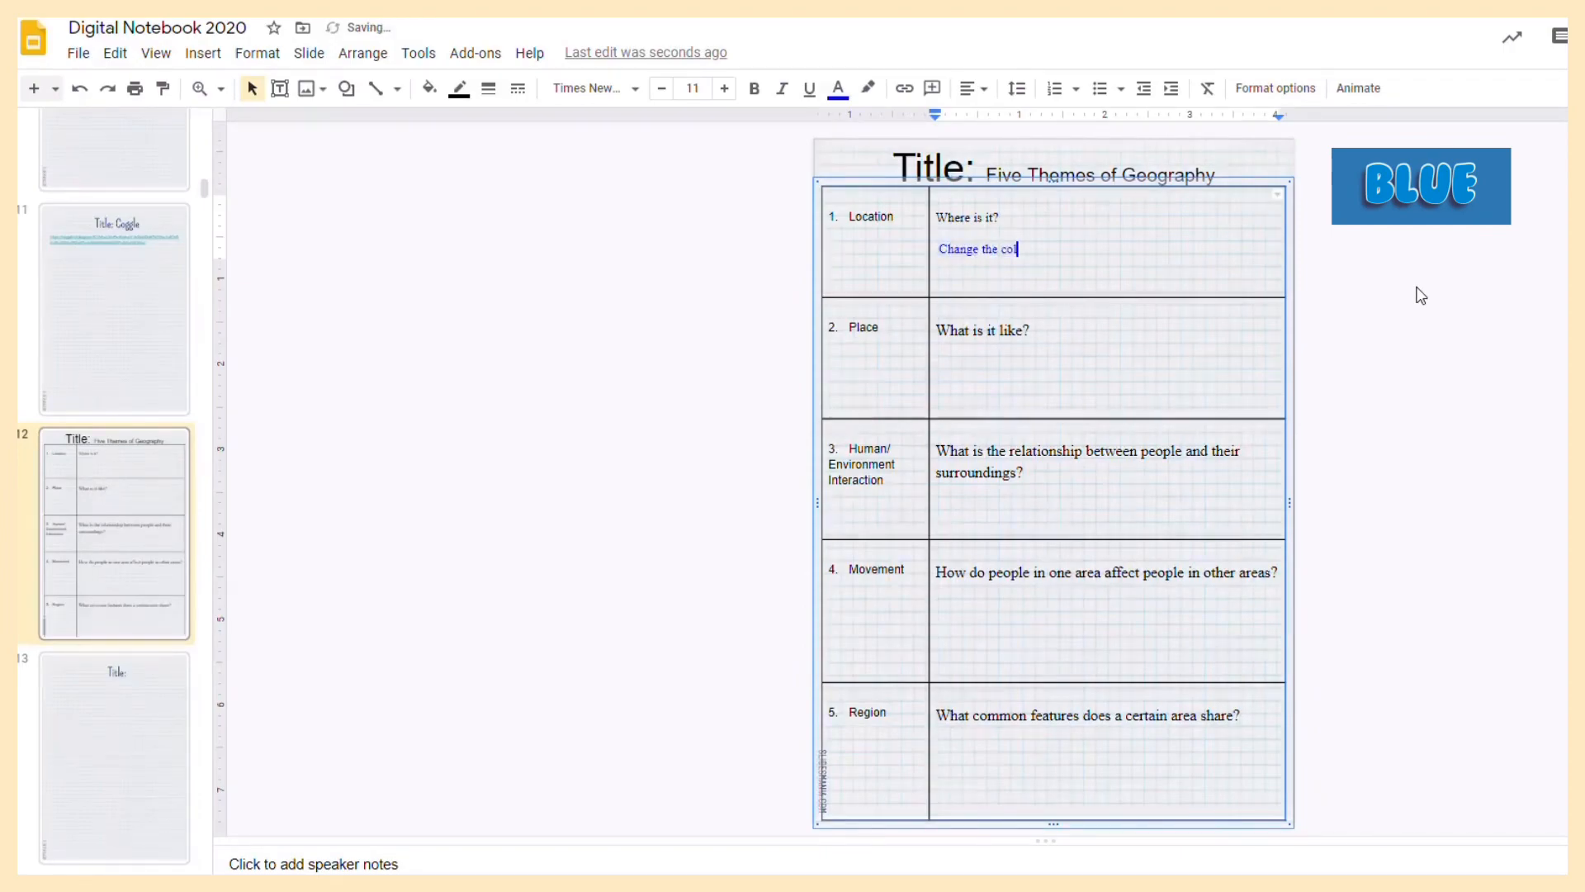
text(or so I know ...)
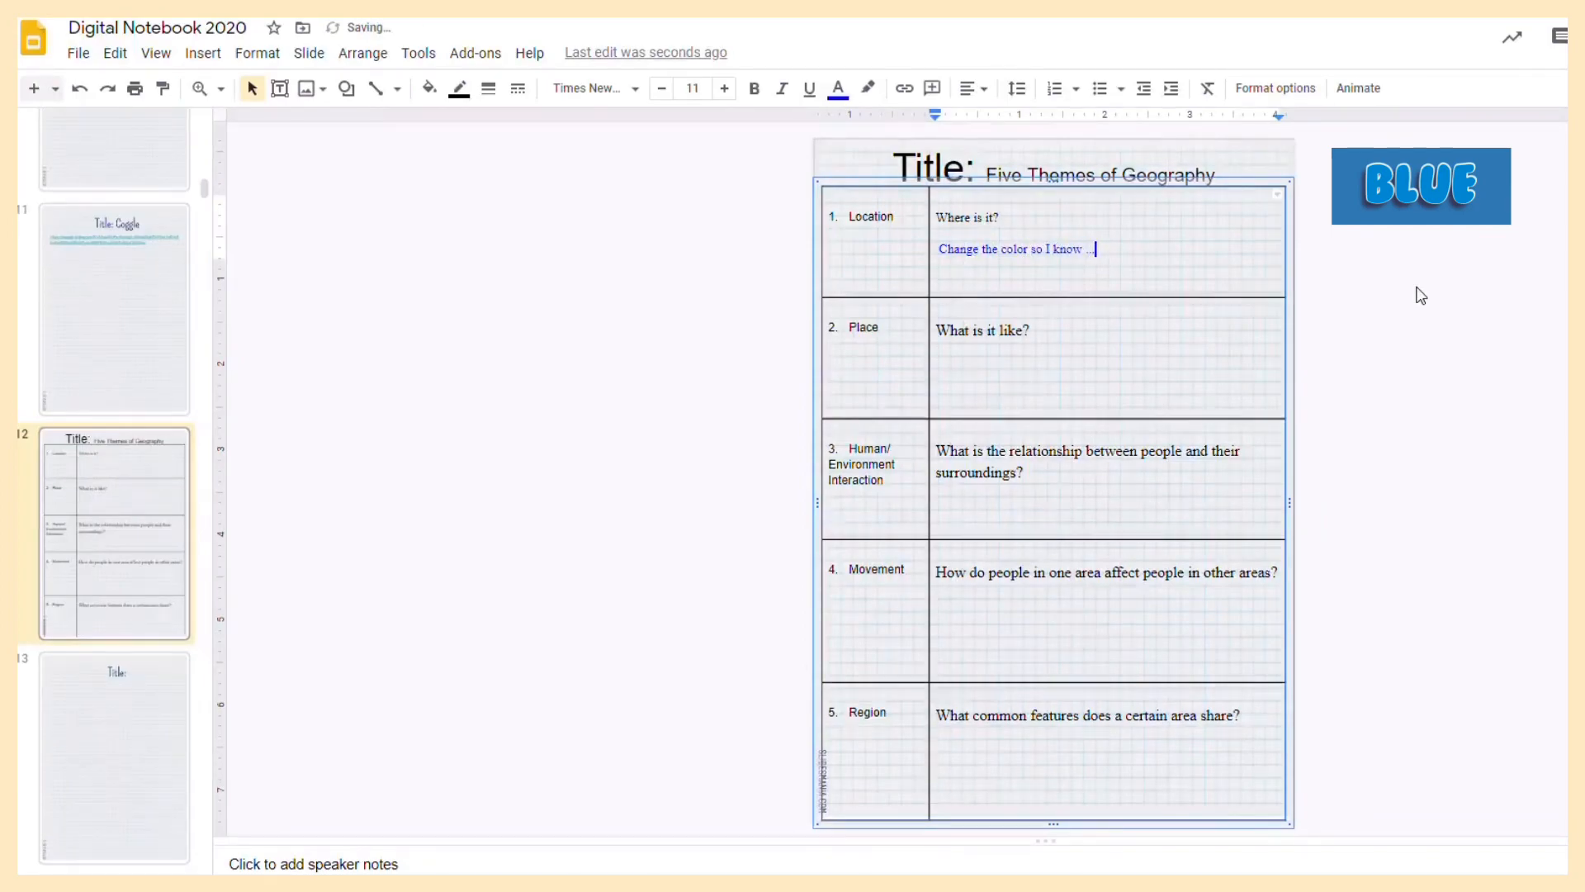
key(Backspace)
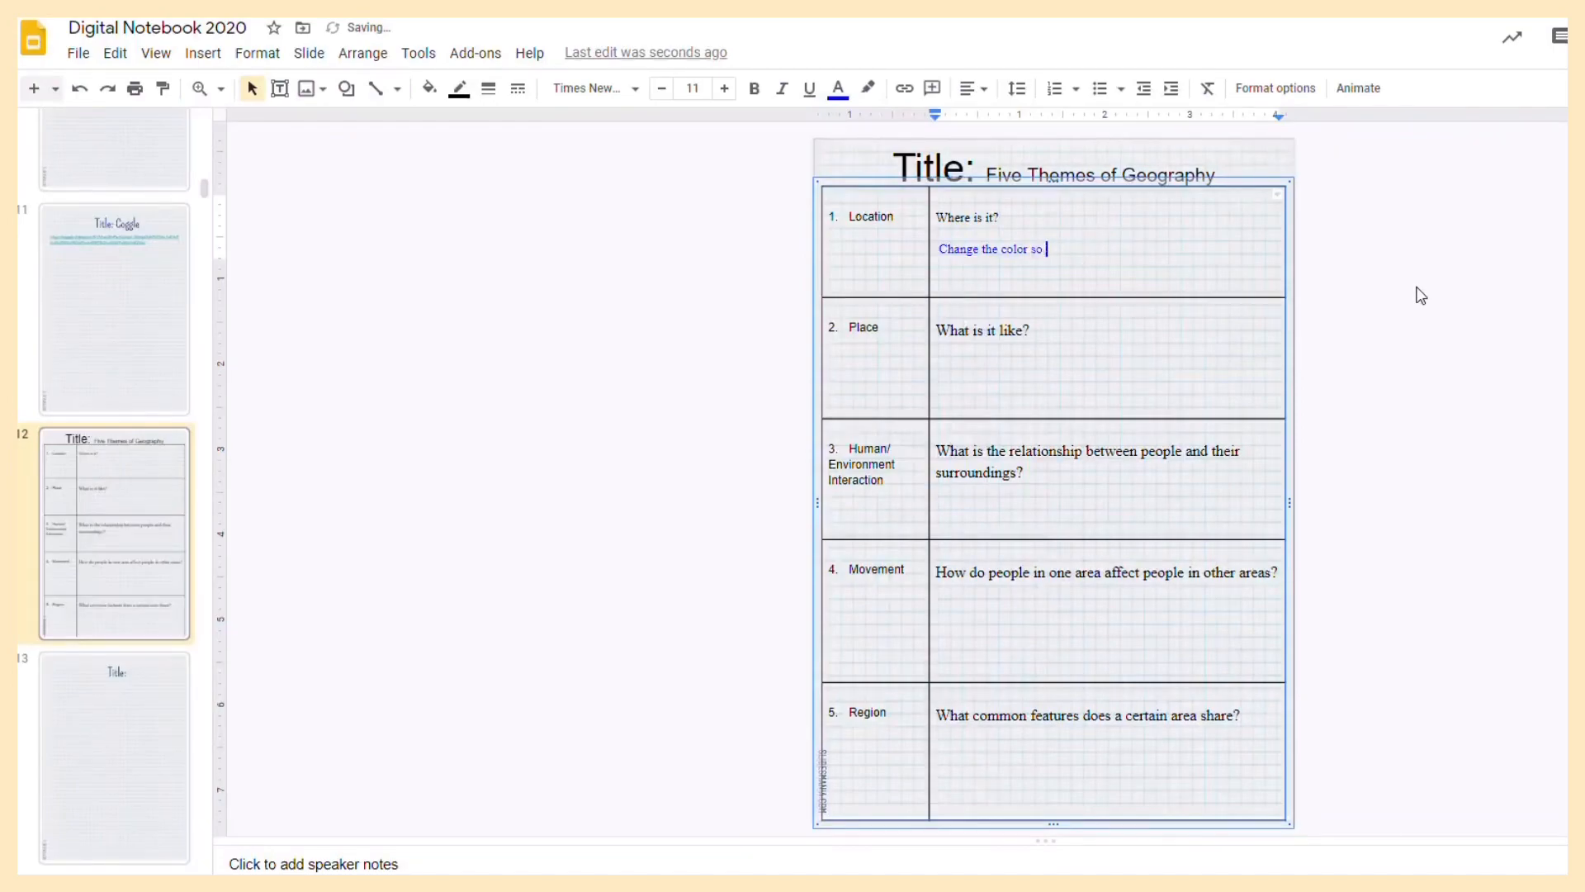